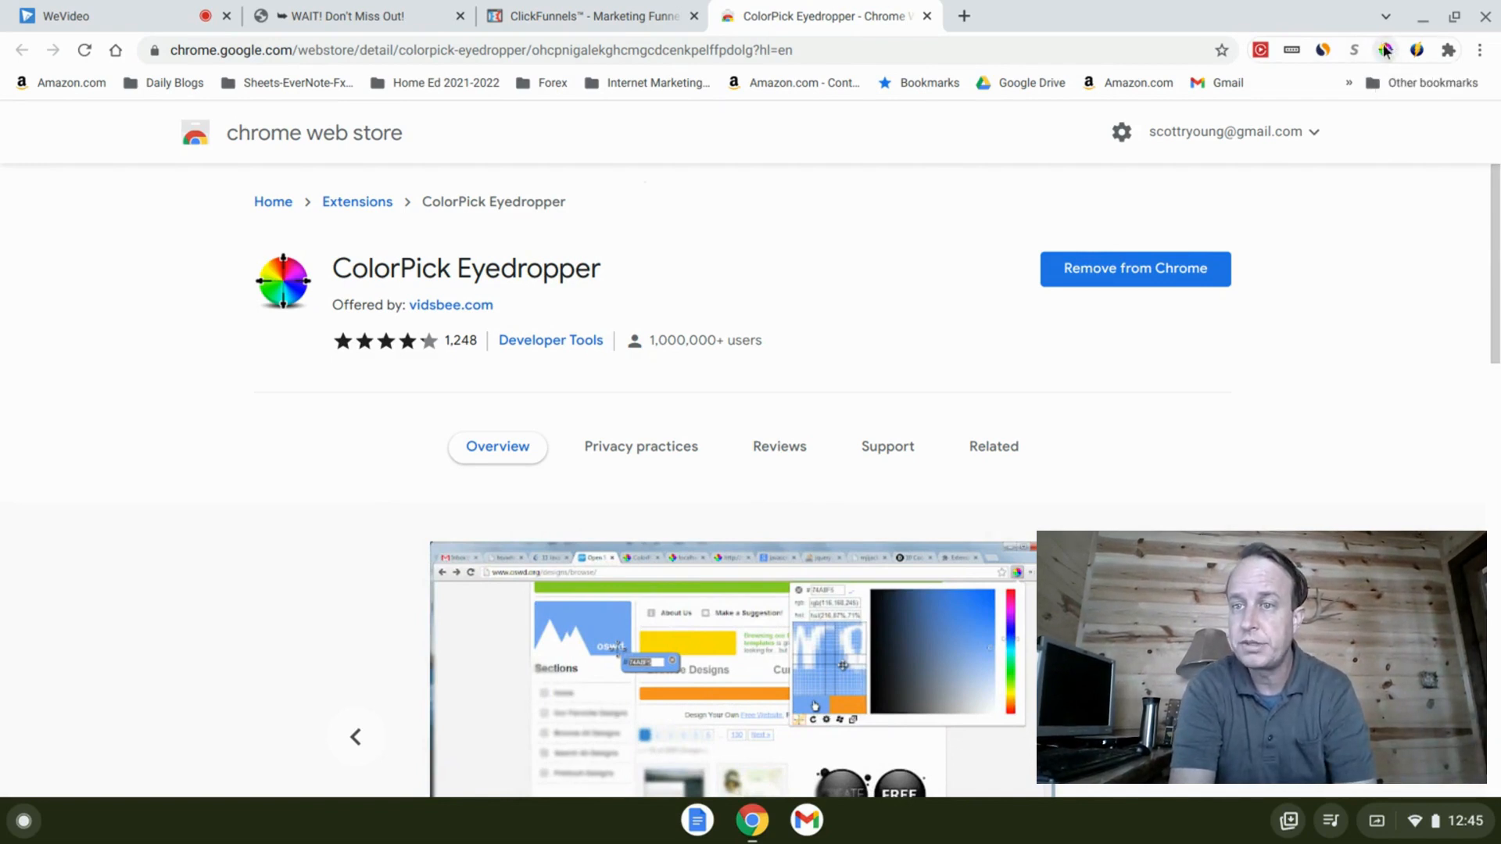
pyautogui.moveTo(1385, 50)
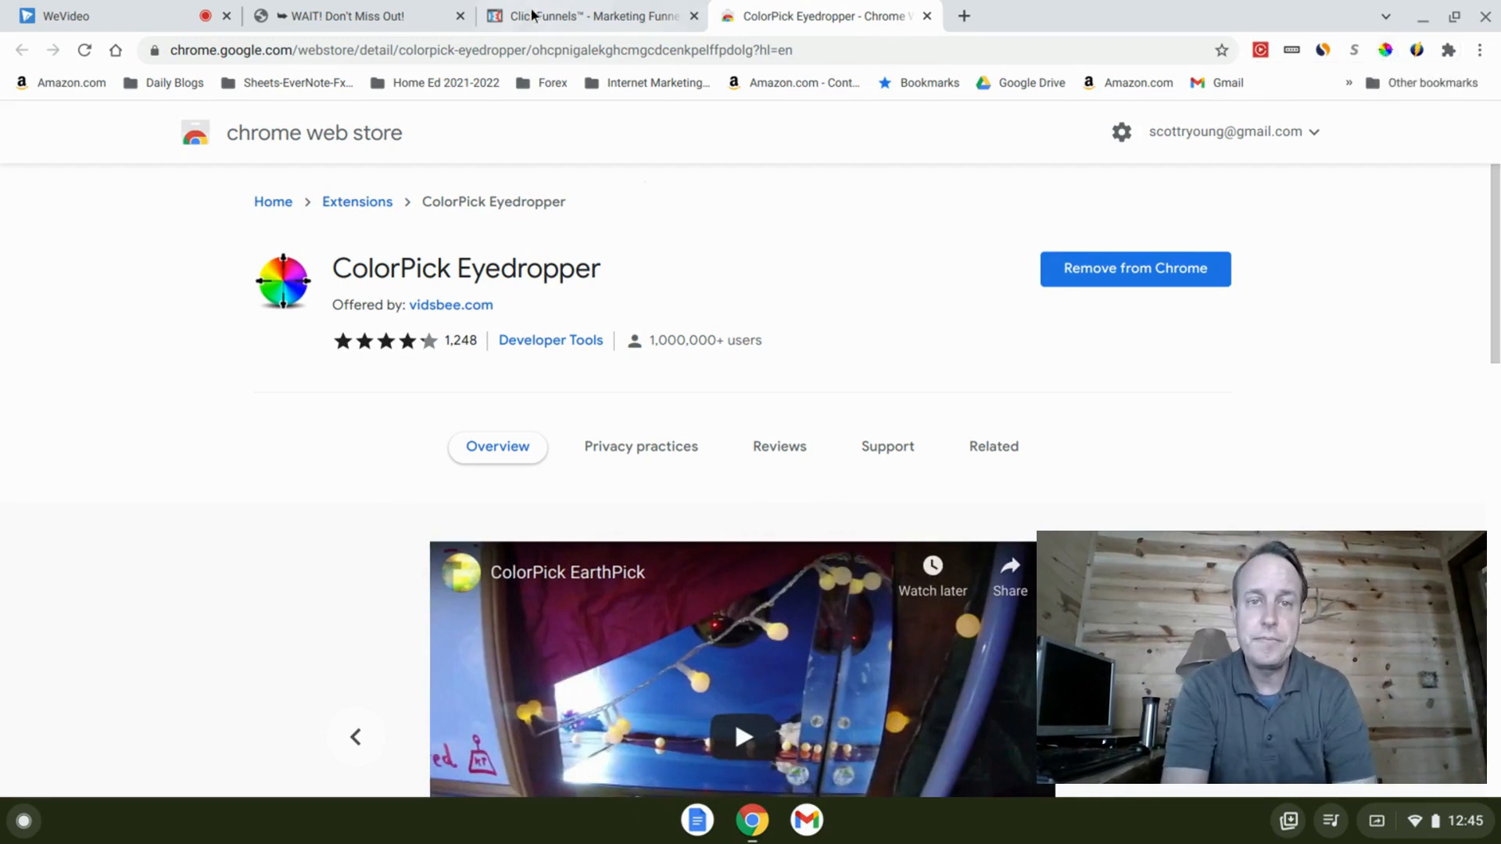
# Switch to The Challenge Enrollment Page tab as the colour reference.
pyautogui.click(350, 16)
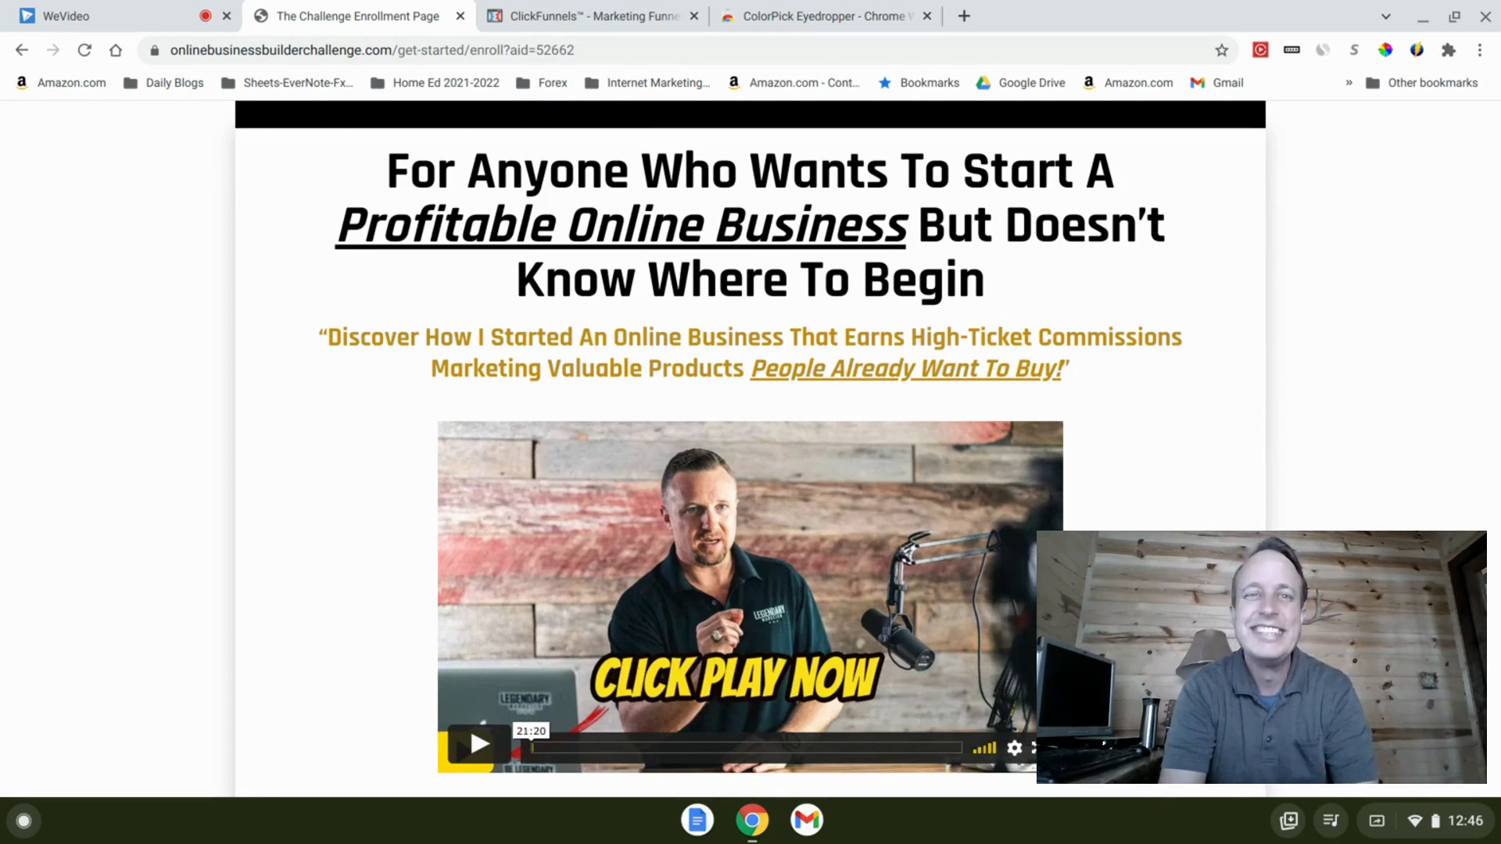
# Open the Optin step's Control variation of Test For Color Picker in the editor.
pyautogui.click(591, 16)
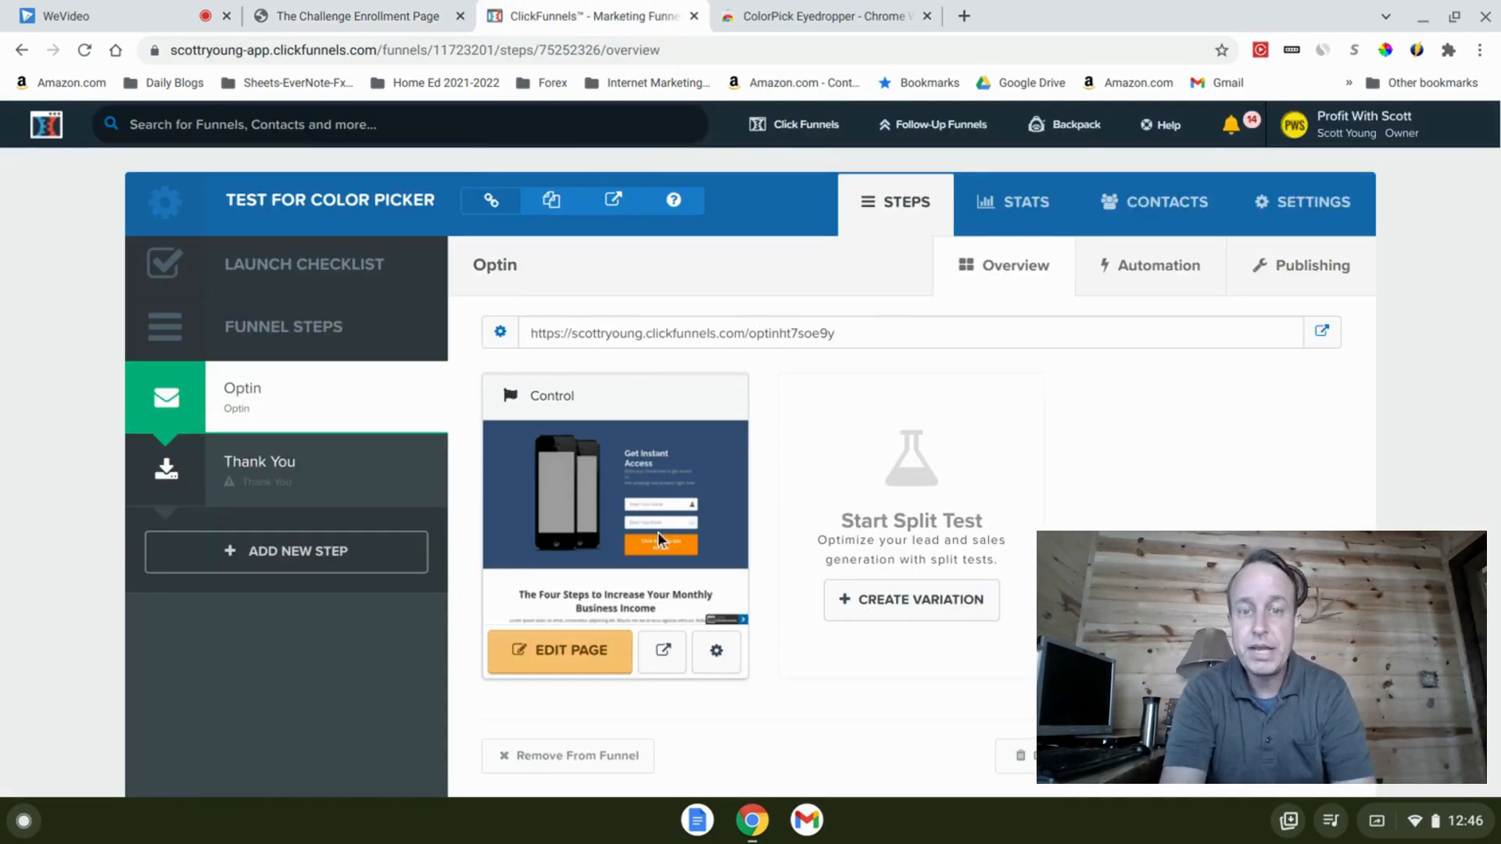
pyautogui.moveTo(573, 651)
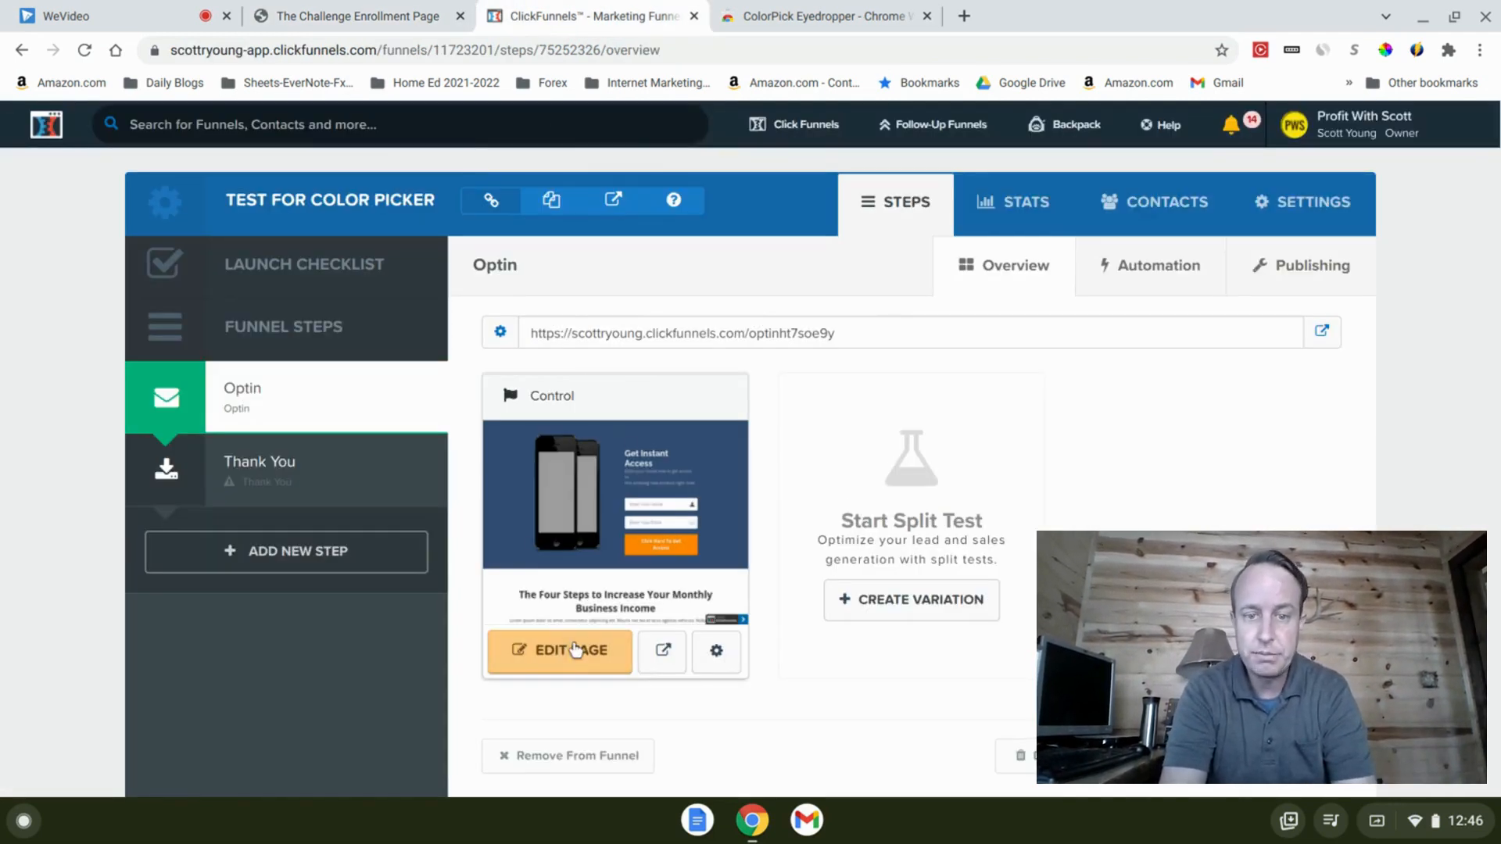
pyautogui.click(560, 652)
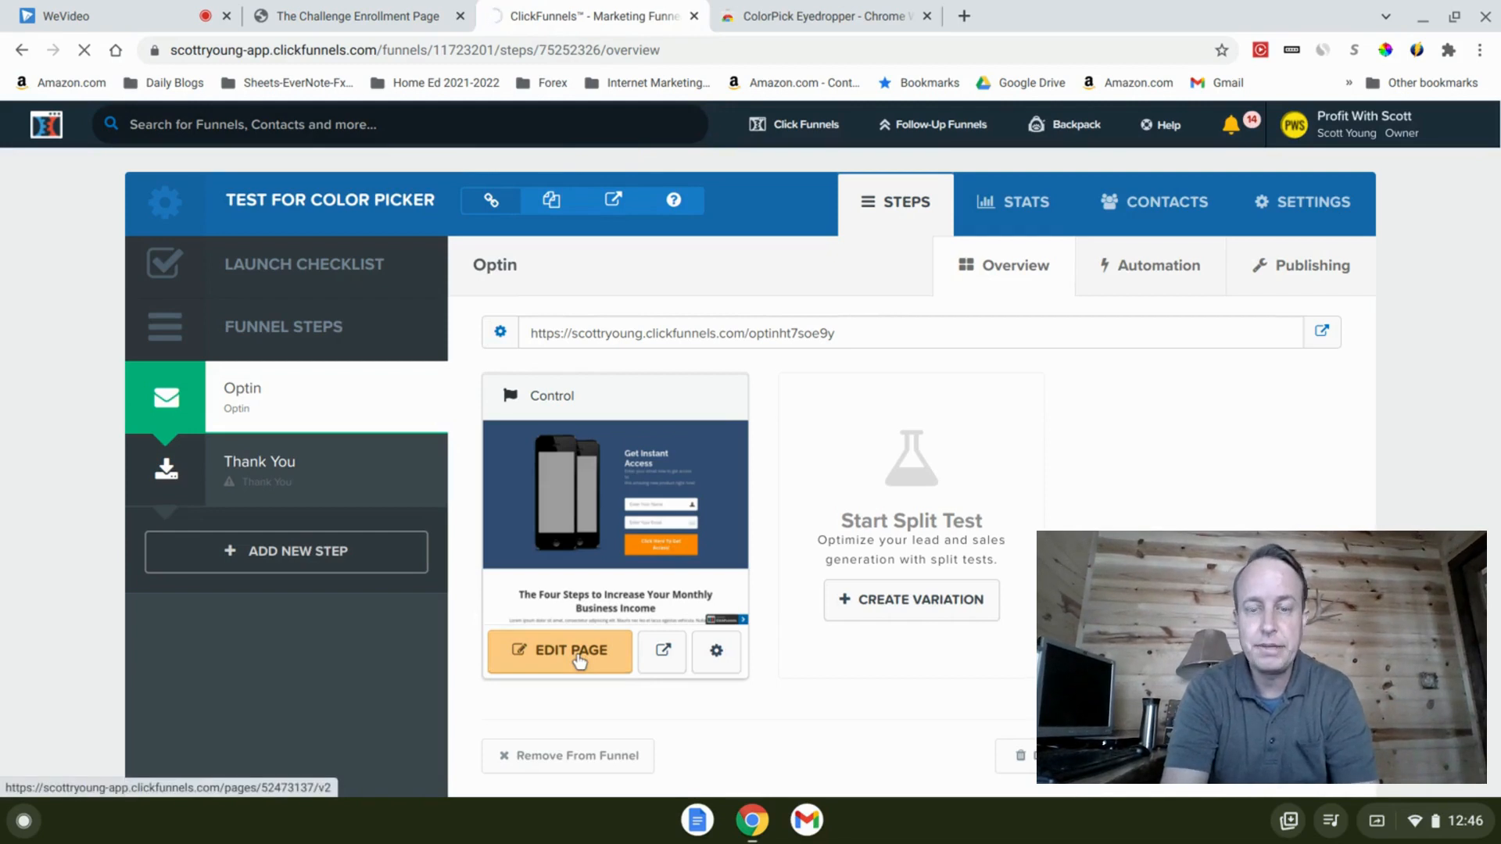
pyautogui.click(560, 649)
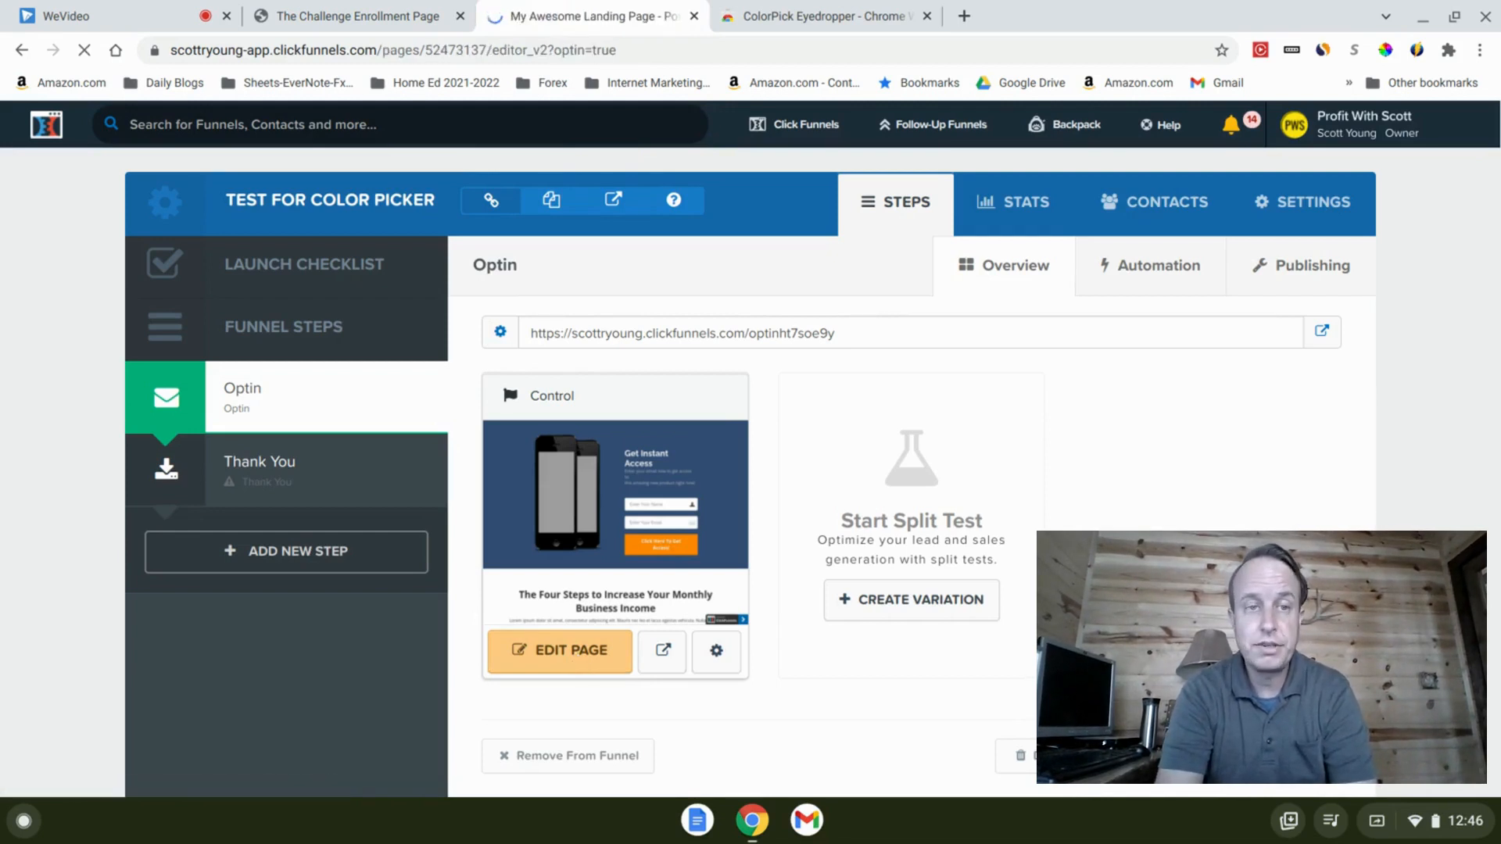
pyautogui.click(559, 649)
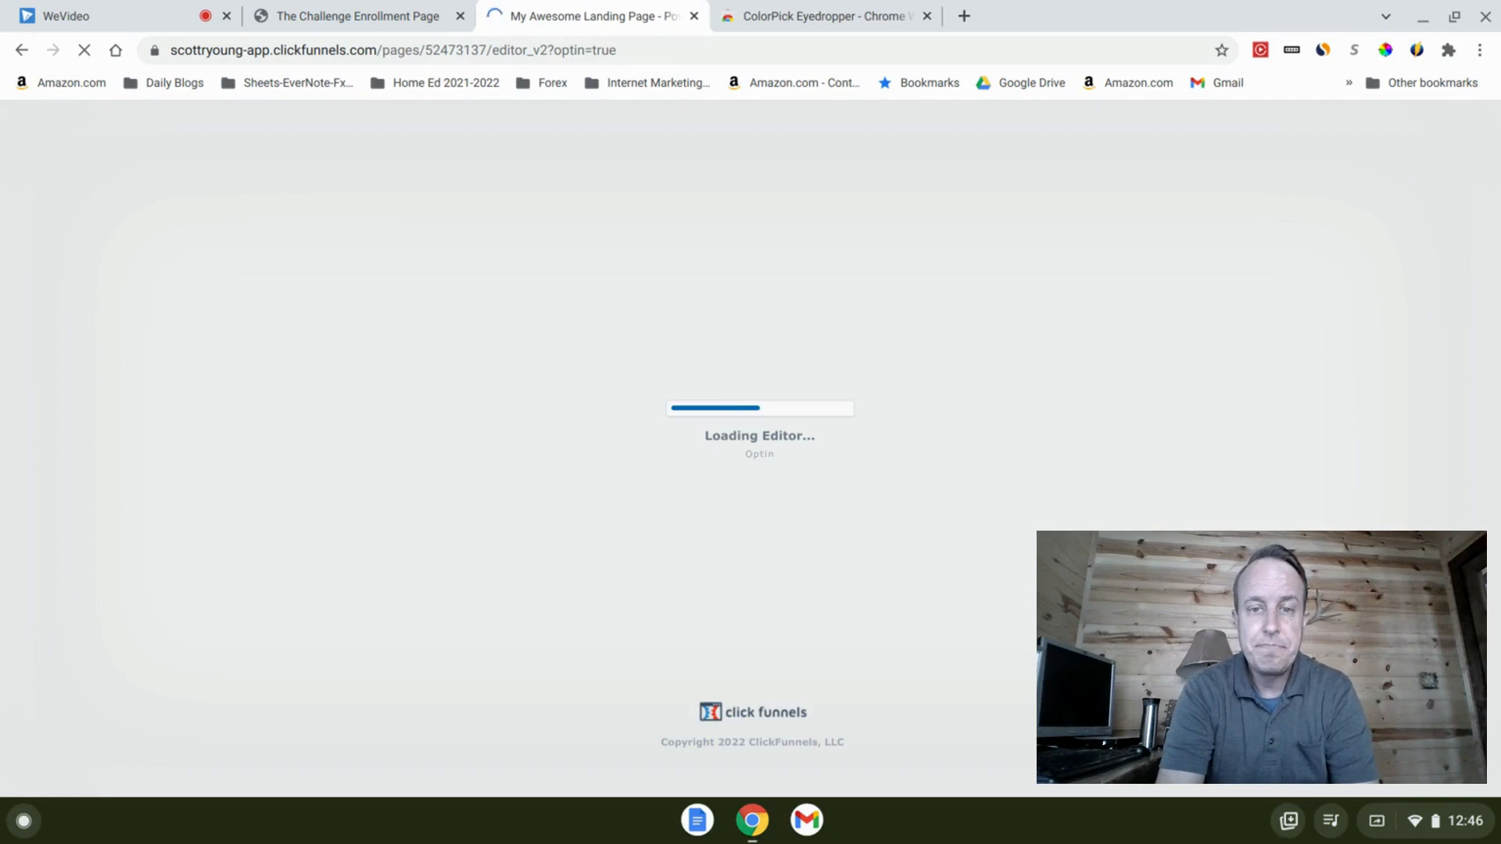
pyautogui.moveTo(685, 375)
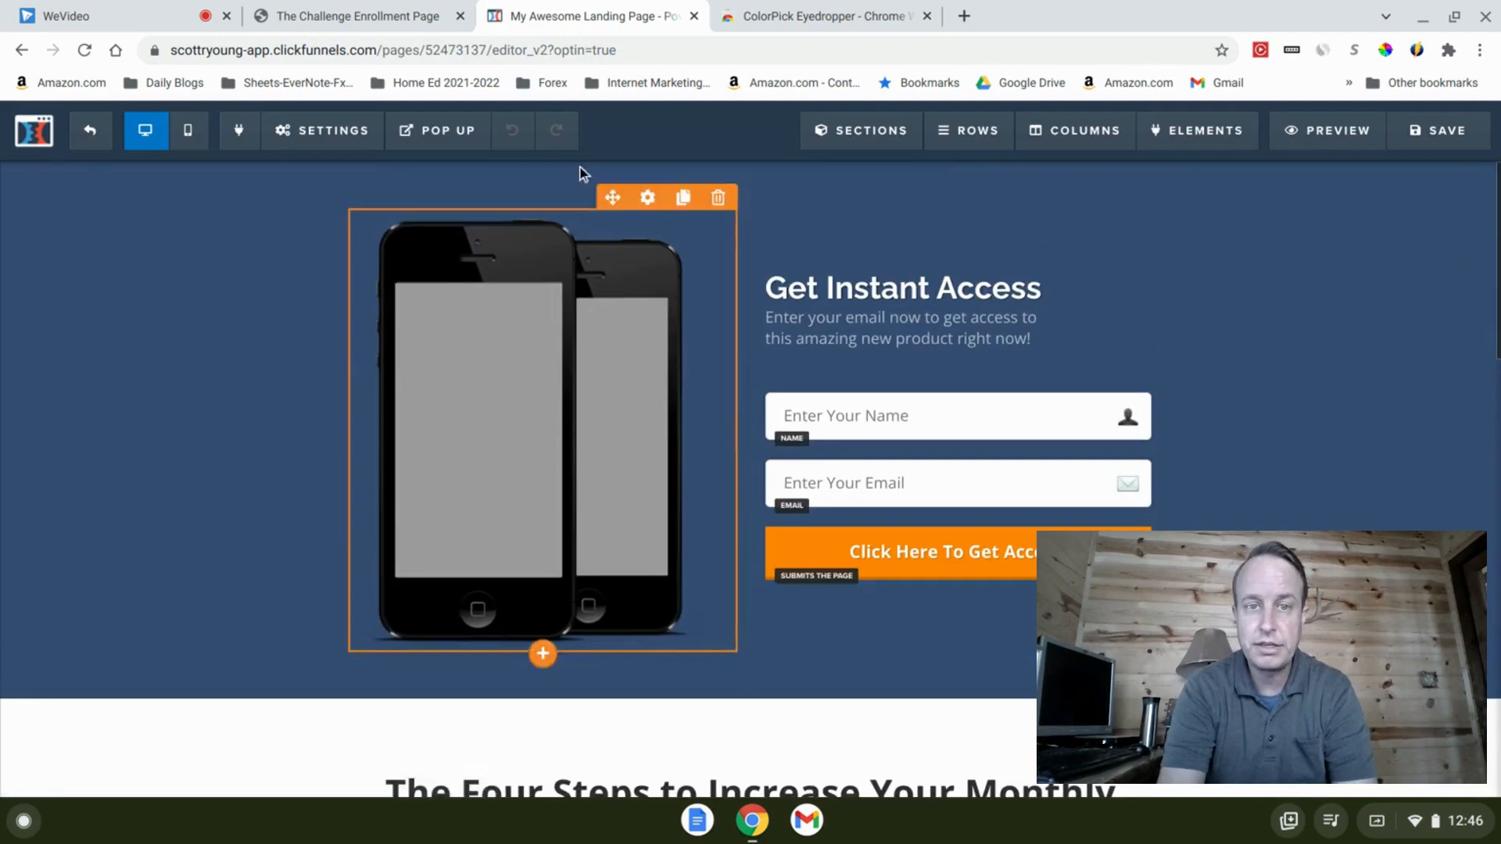
# Once the Optin editor loads, go back to The Challenge Enrollment Page.
pyautogui.click(351, 17)
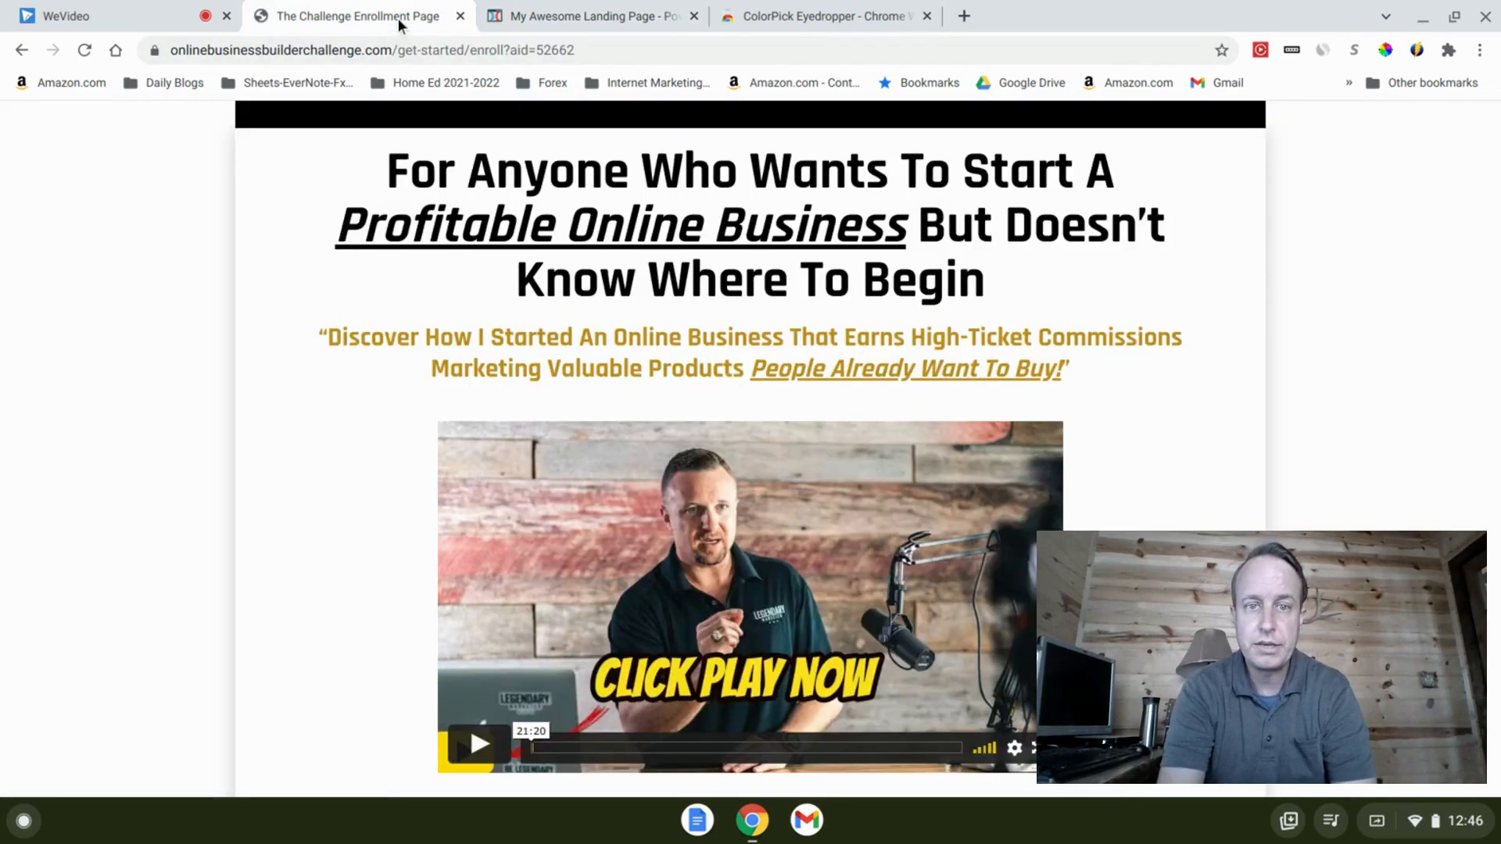
pyautogui.moveTo(350, 617)
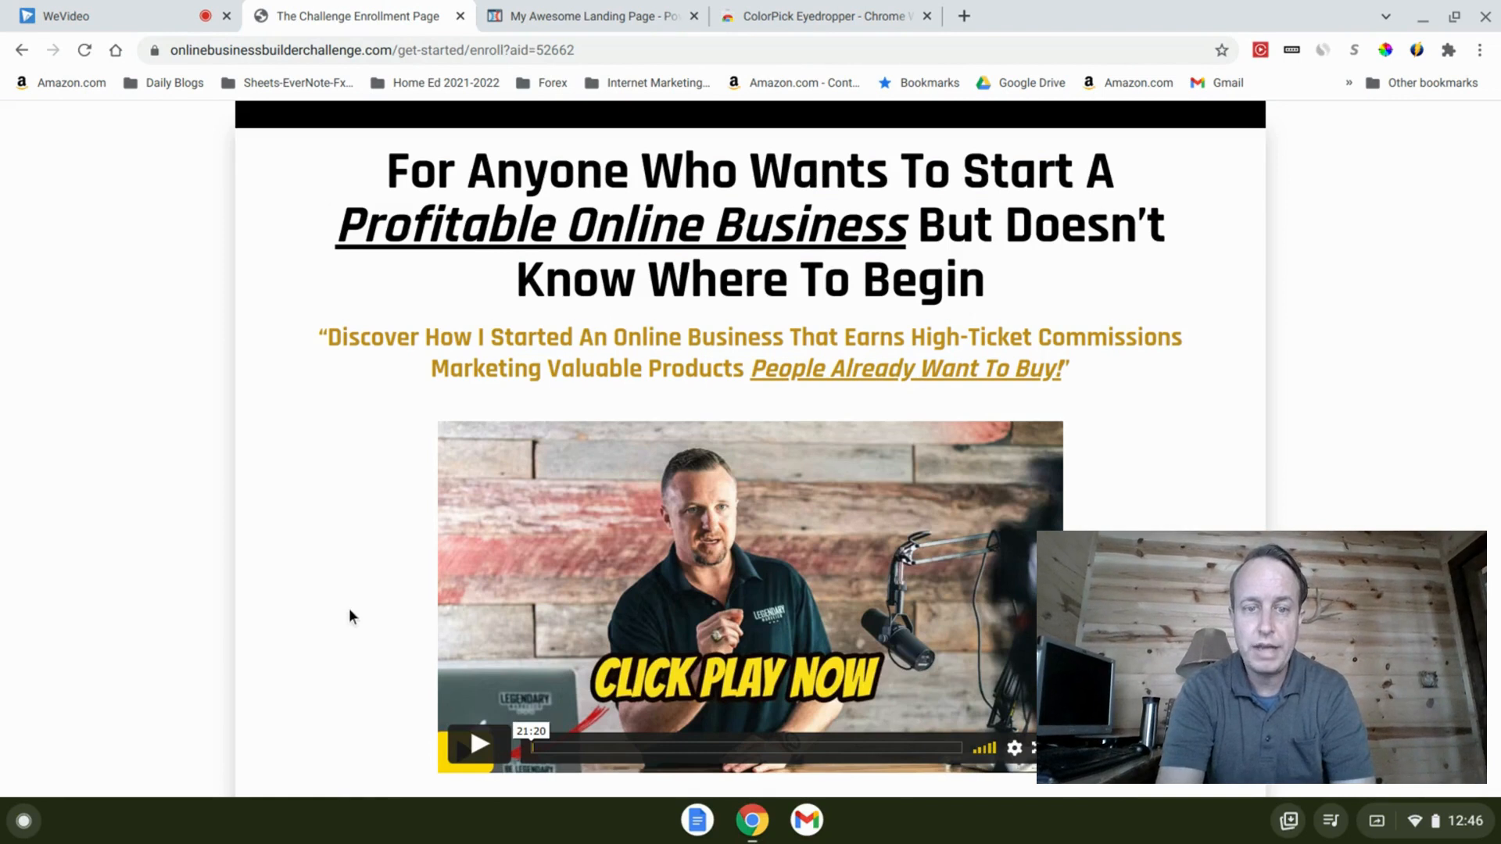
# Pick the yellow CLICK PLAY NOW text colour FEE01C with ColorPick Eyedropper.
pyautogui.scroll(-3)
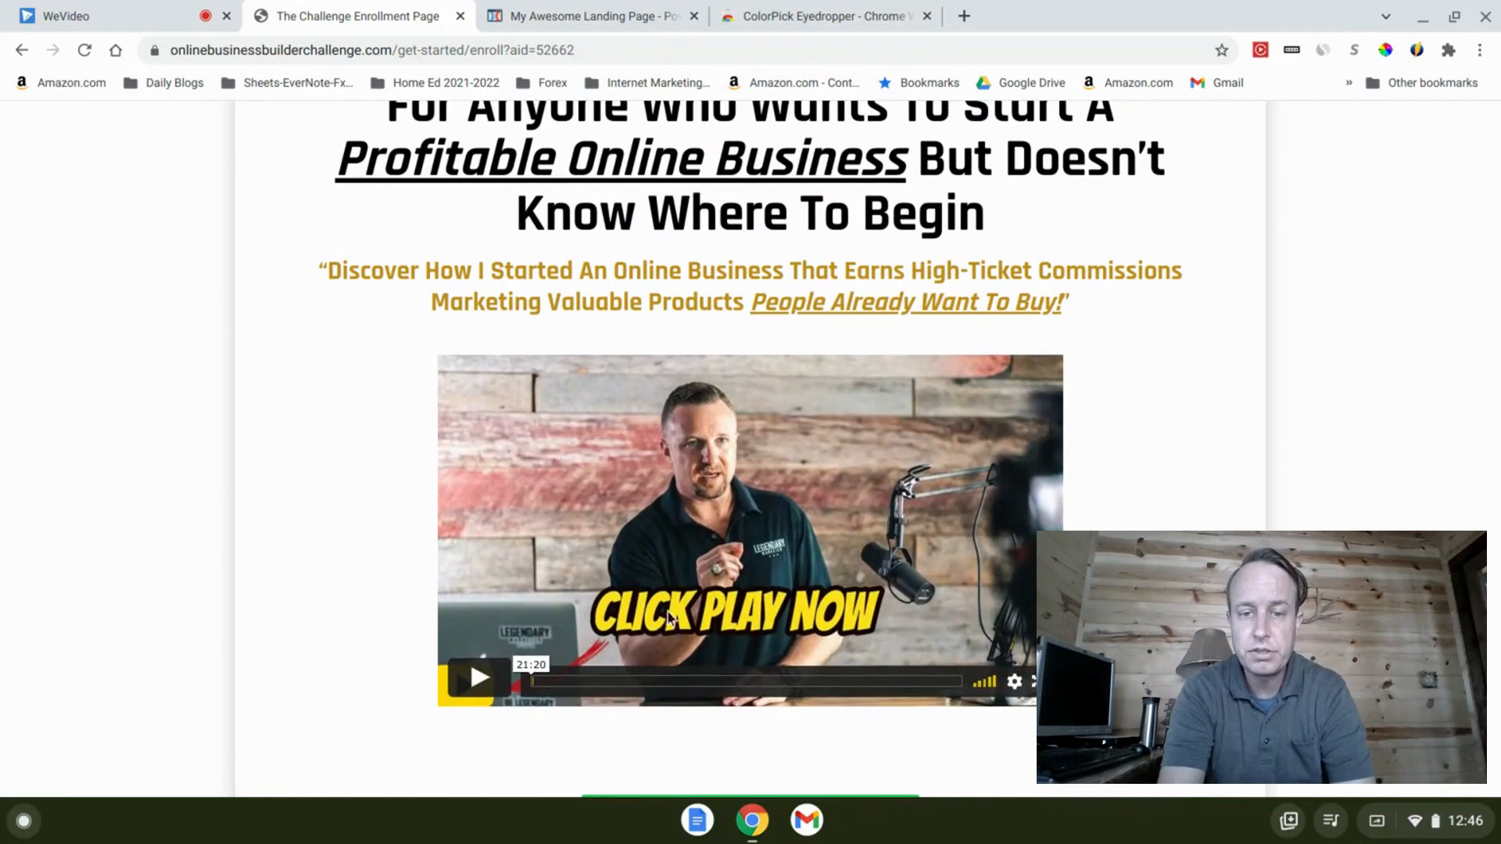
pyautogui.moveTo(601, 12)
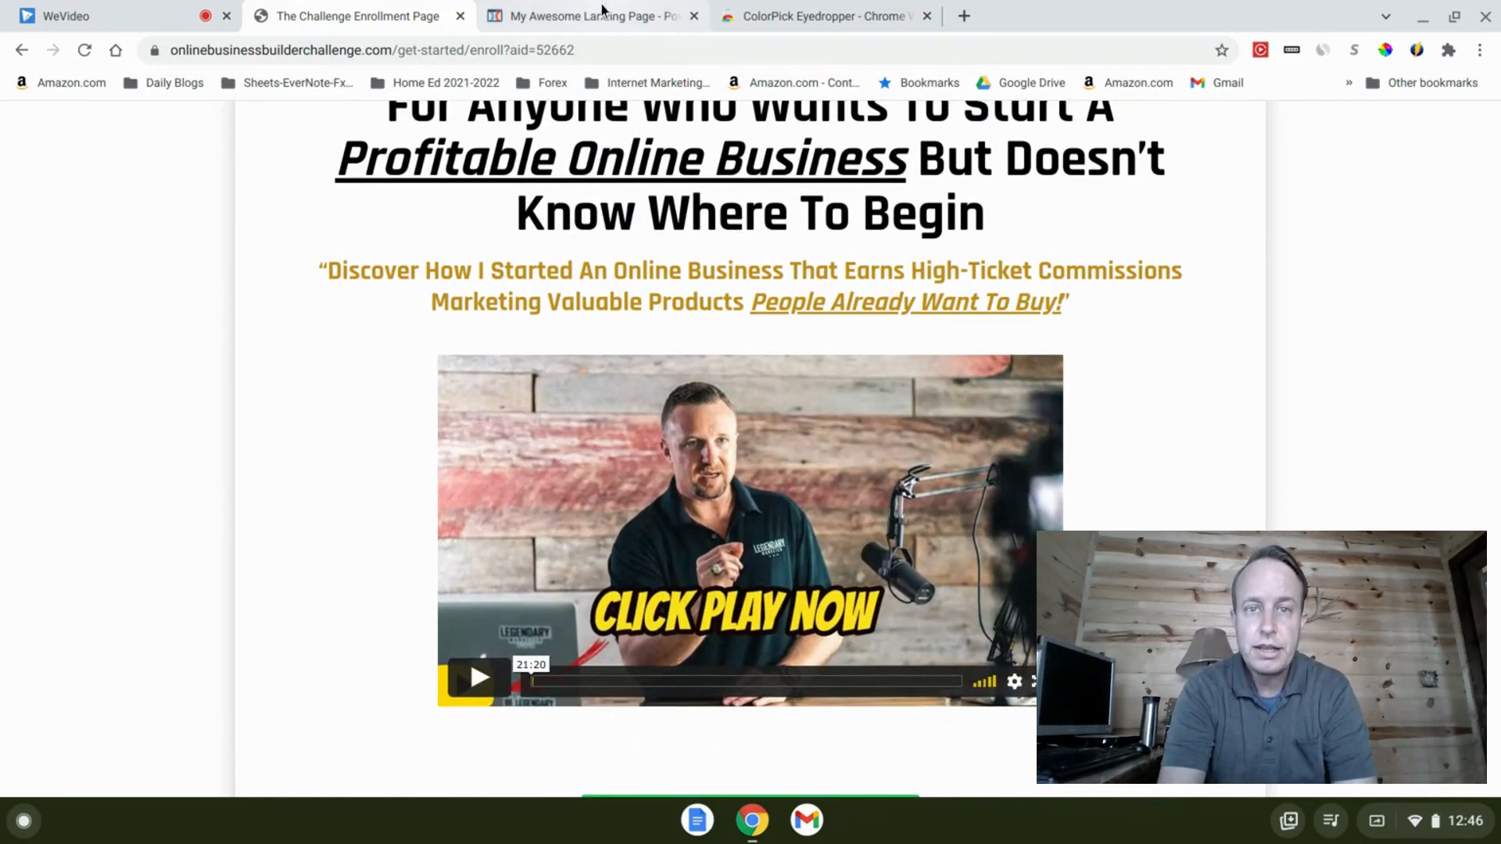
pyautogui.click(1386, 50)
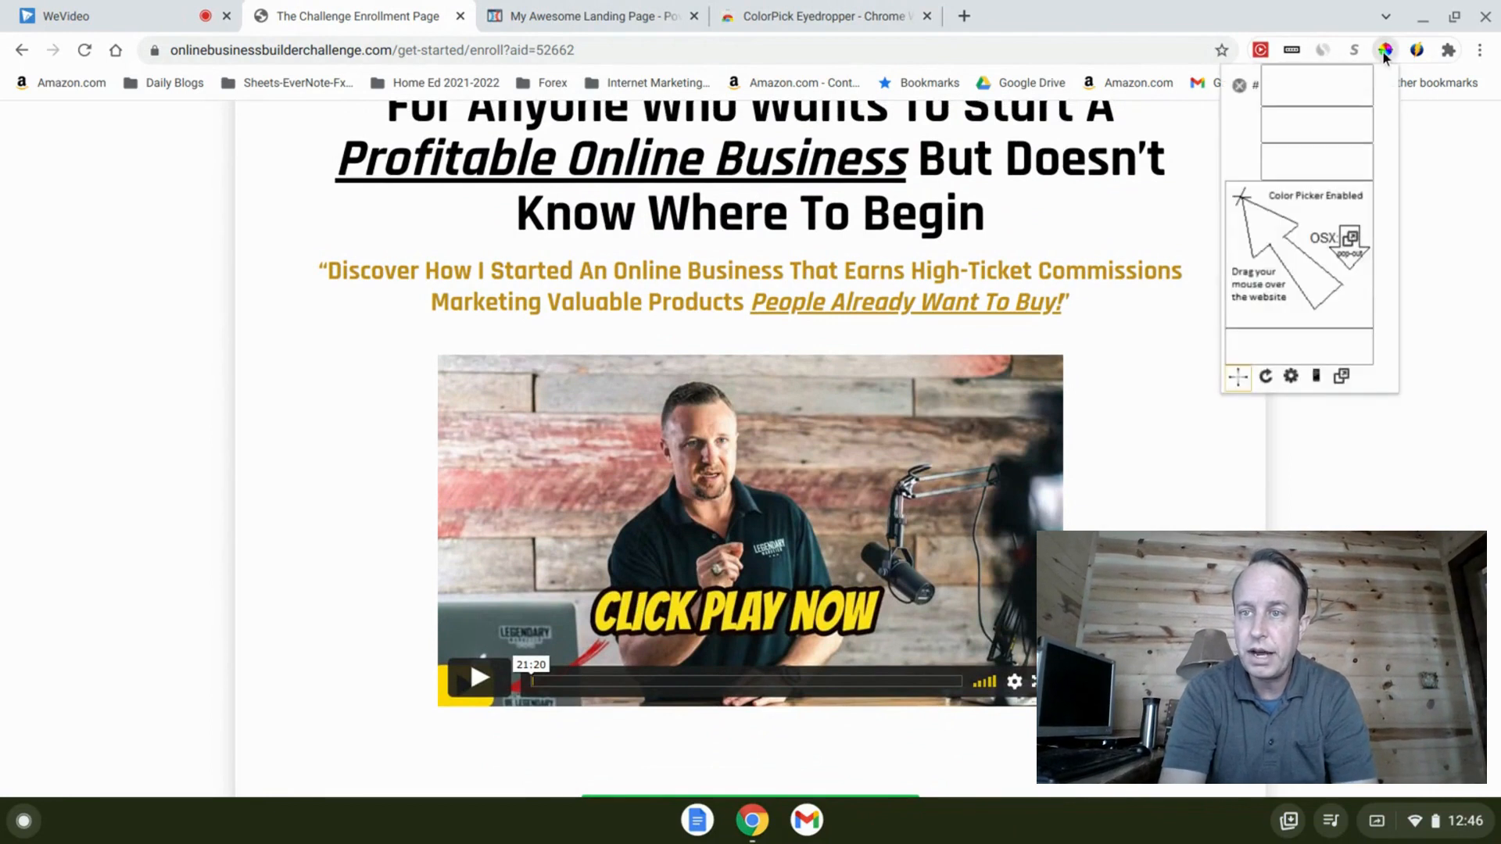
pyautogui.moveTo(1137, 304)
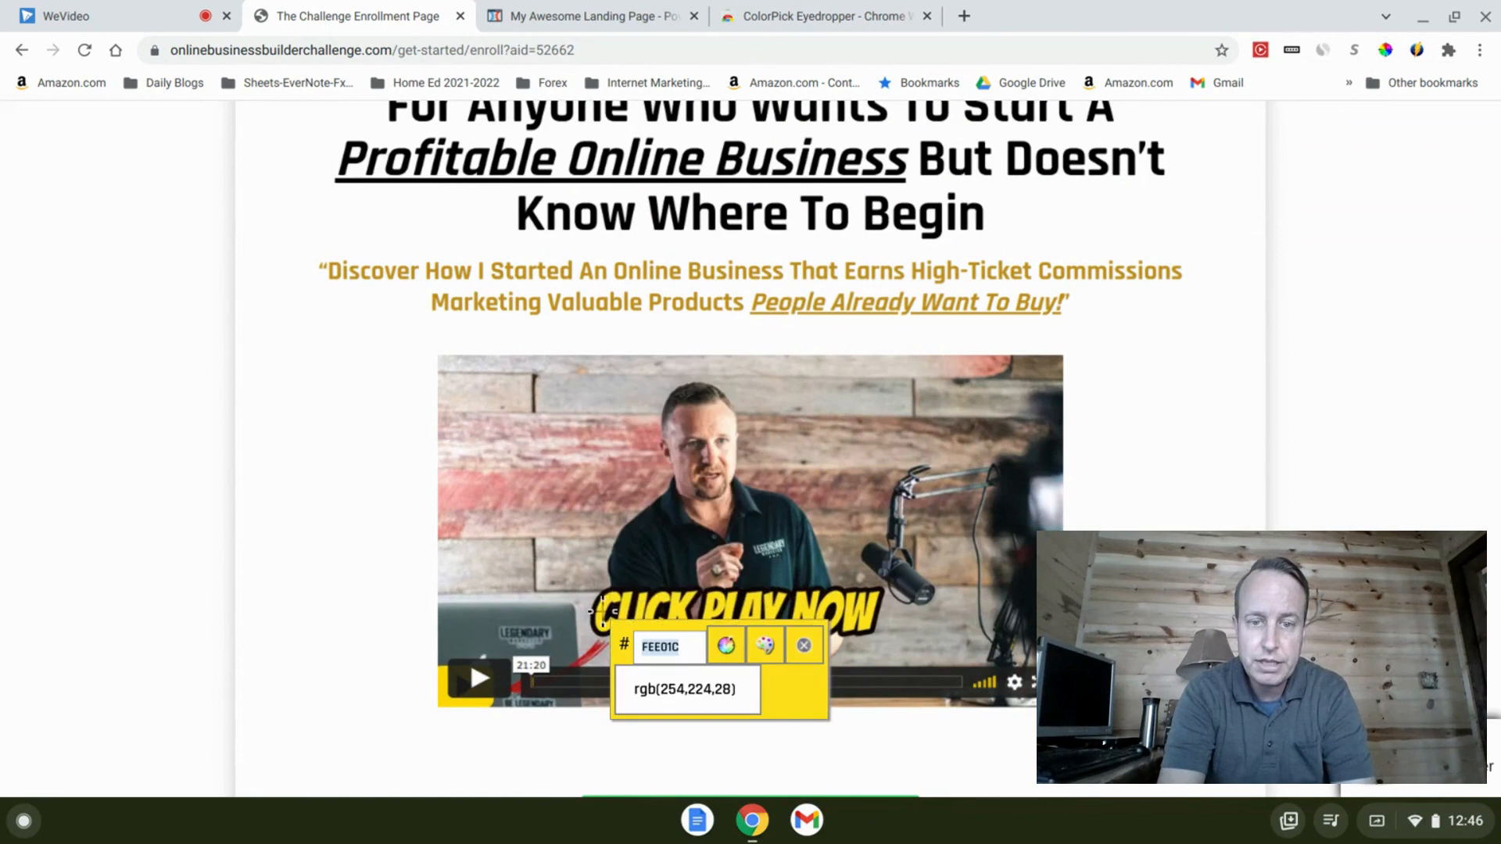
pyautogui.rightClick(658, 647)
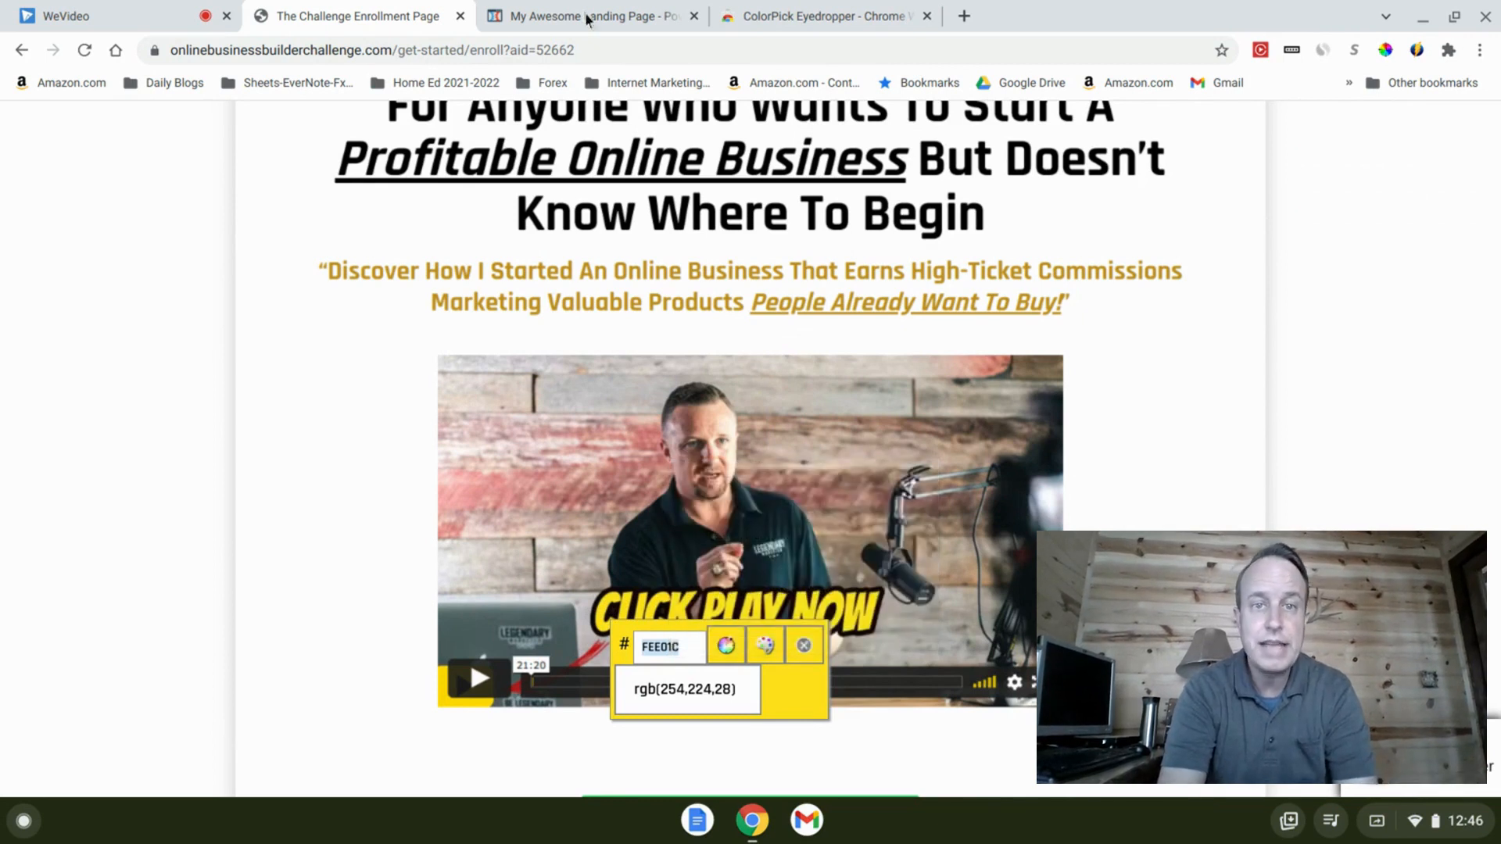
# Set the Get Instant Access headline text colour to FEE01C, then return to the reference page.
pyautogui.click(591, 16)
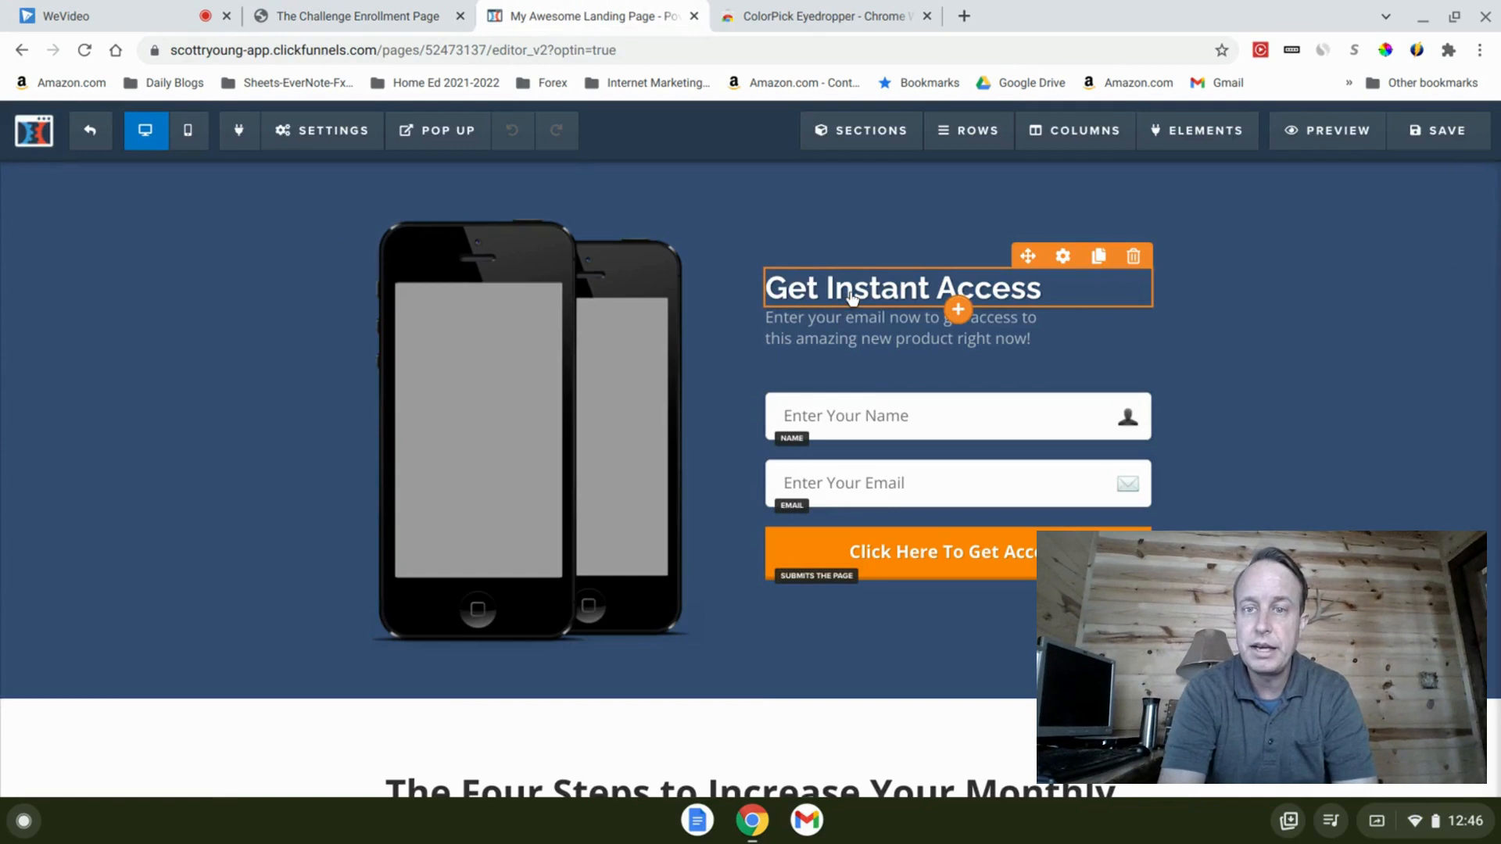
pyautogui.moveTo(1062, 256)
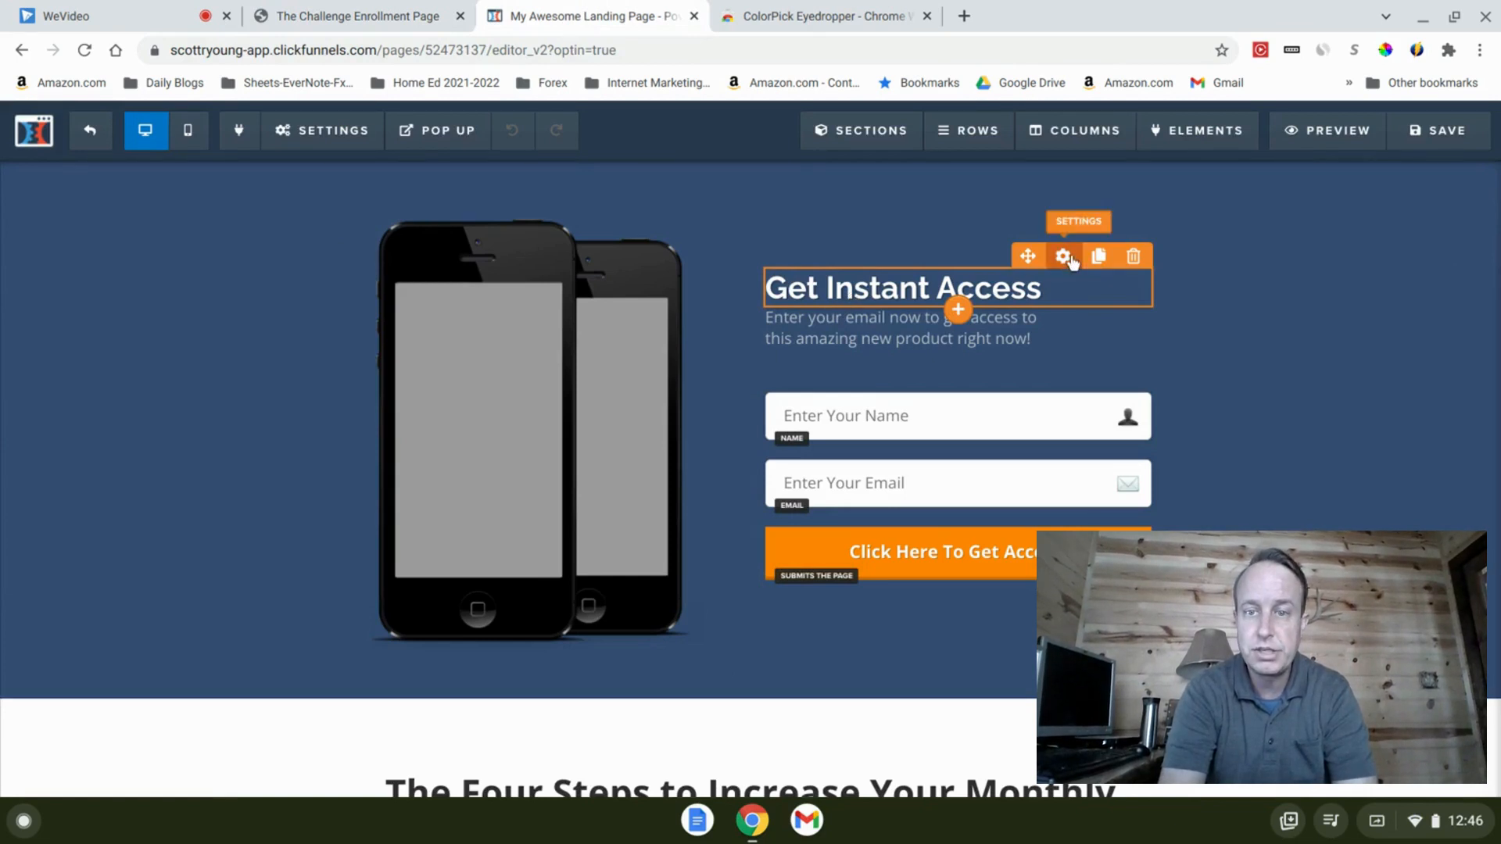
pyautogui.click(1063, 256)
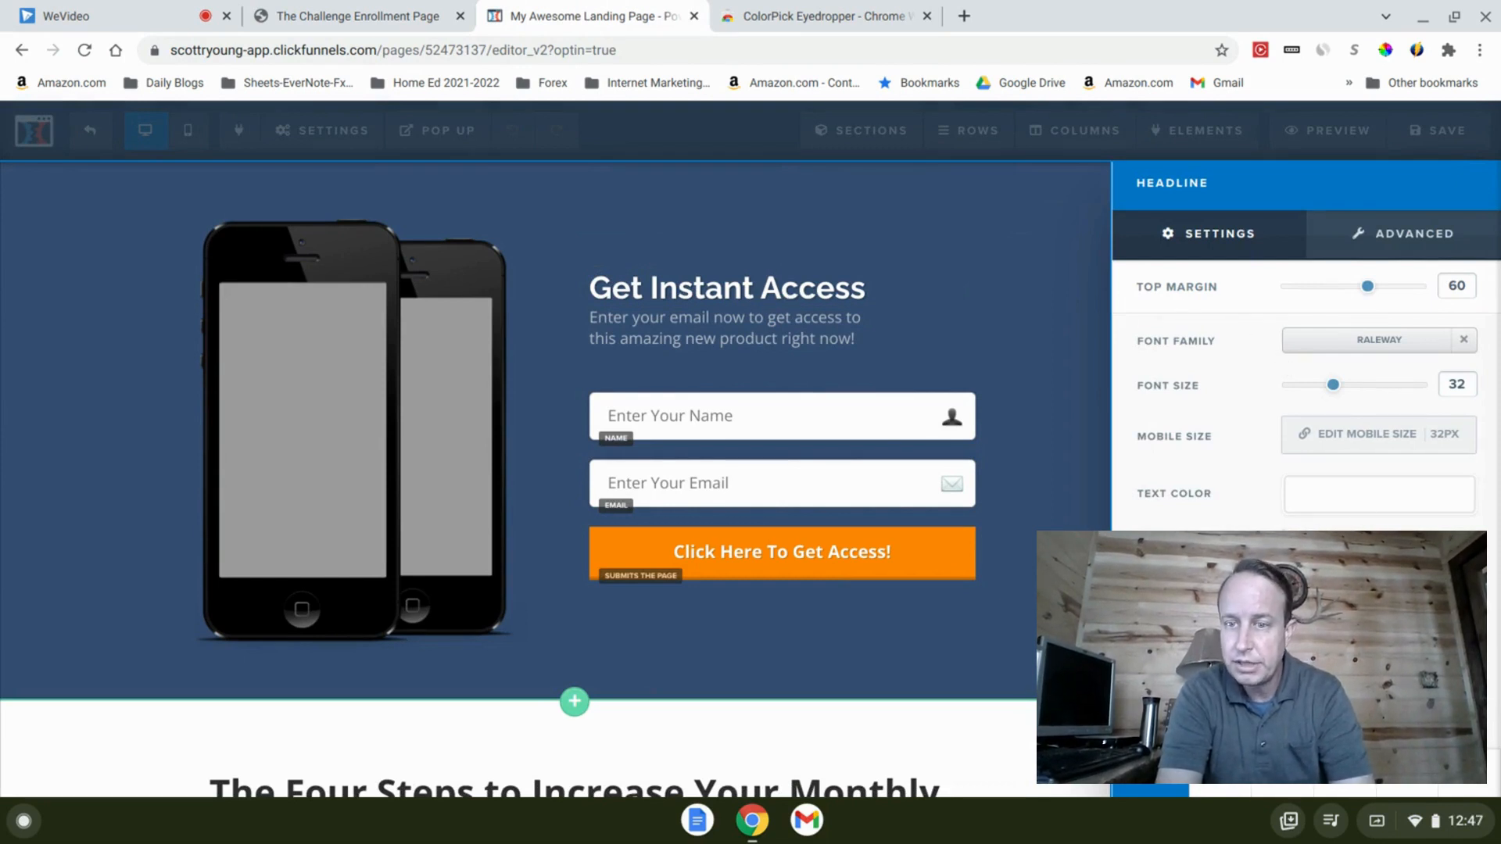
pyautogui.click(1377, 494)
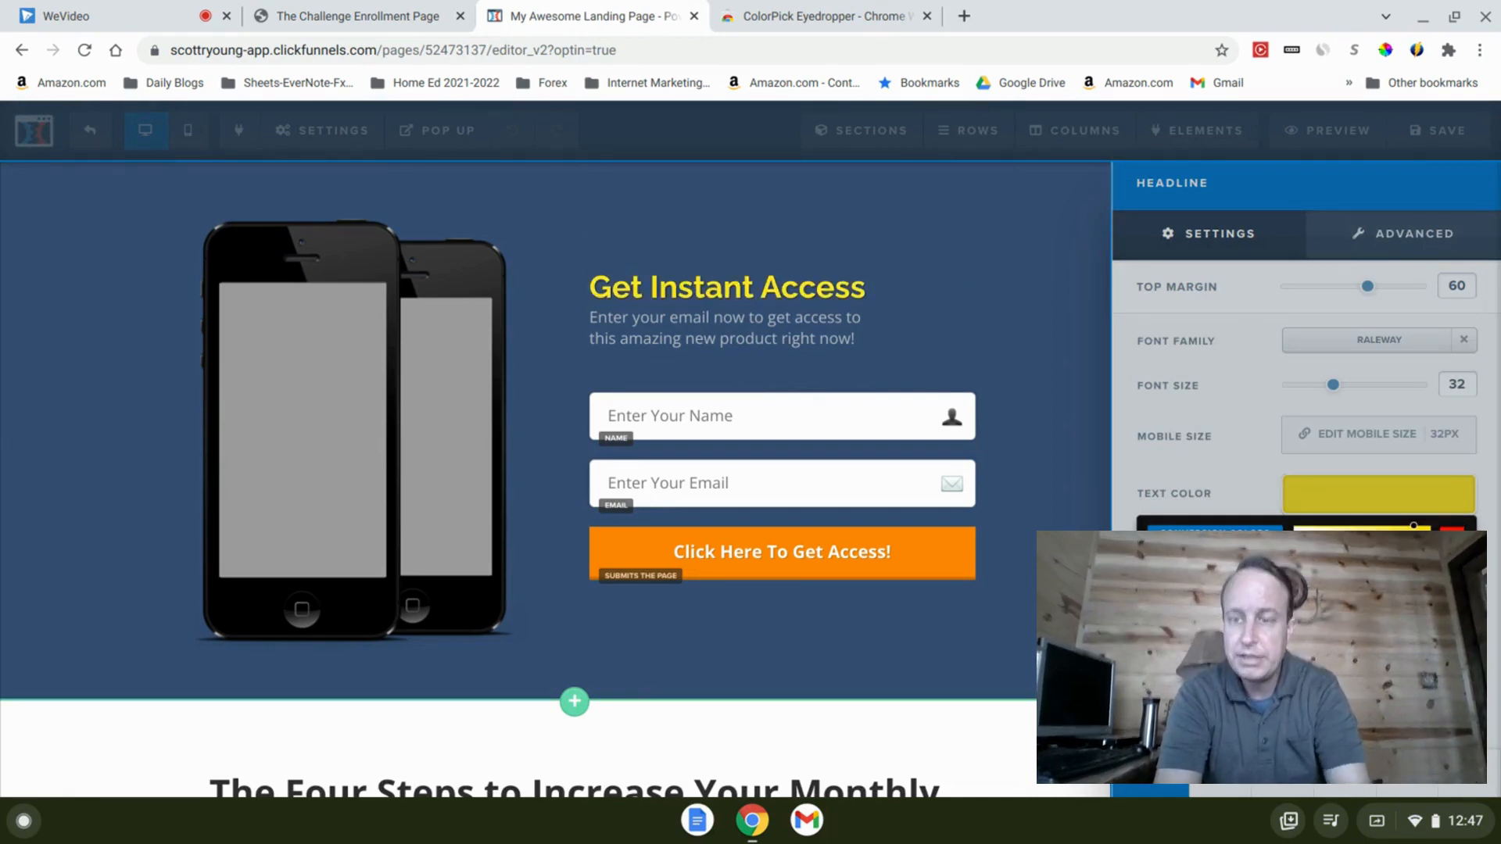
pyautogui.moveTo(960, 350)
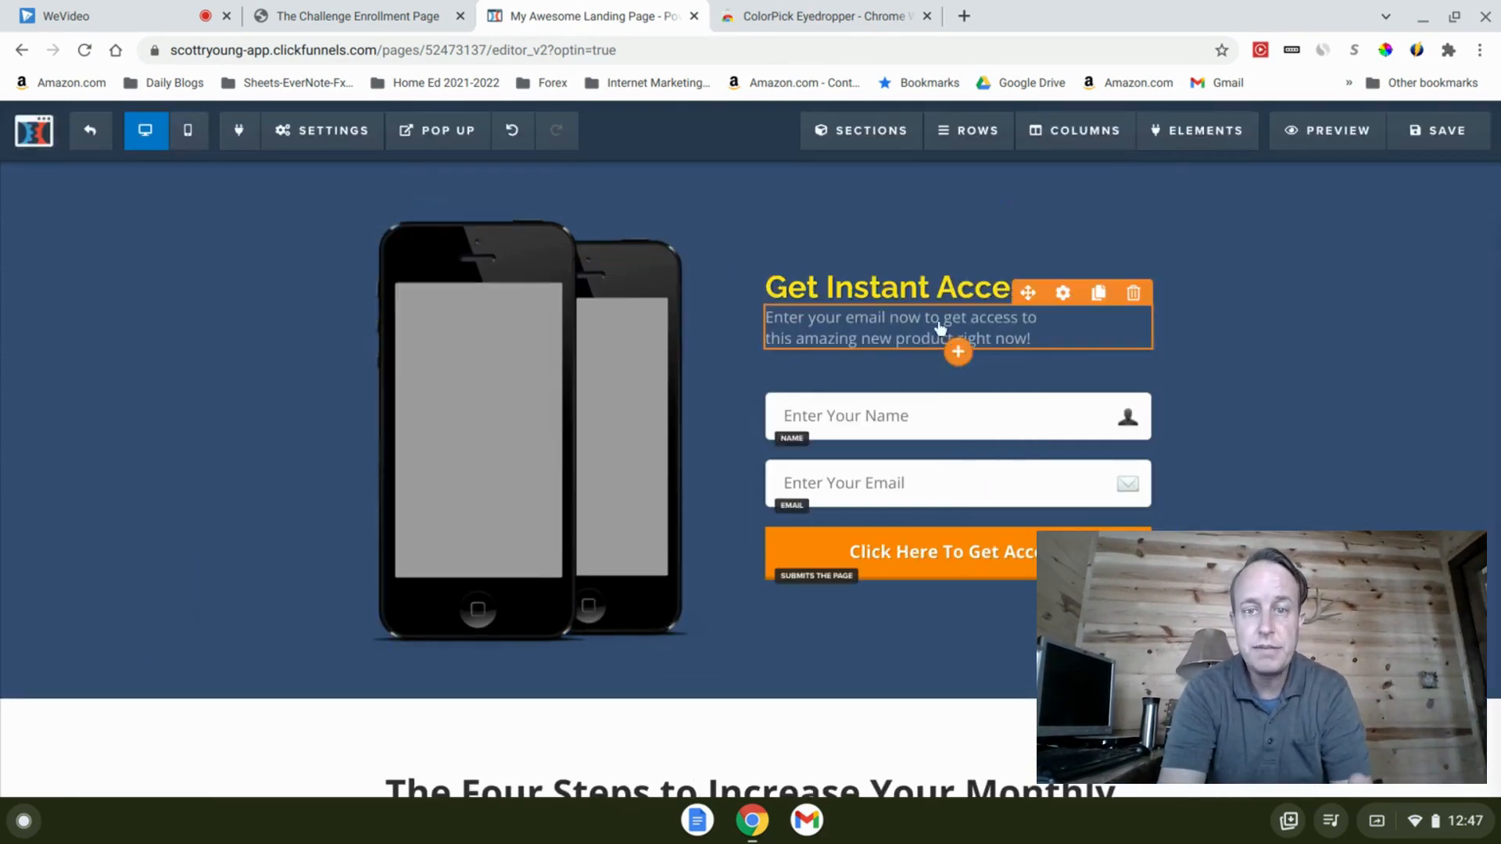
pyautogui.click(358, 16)
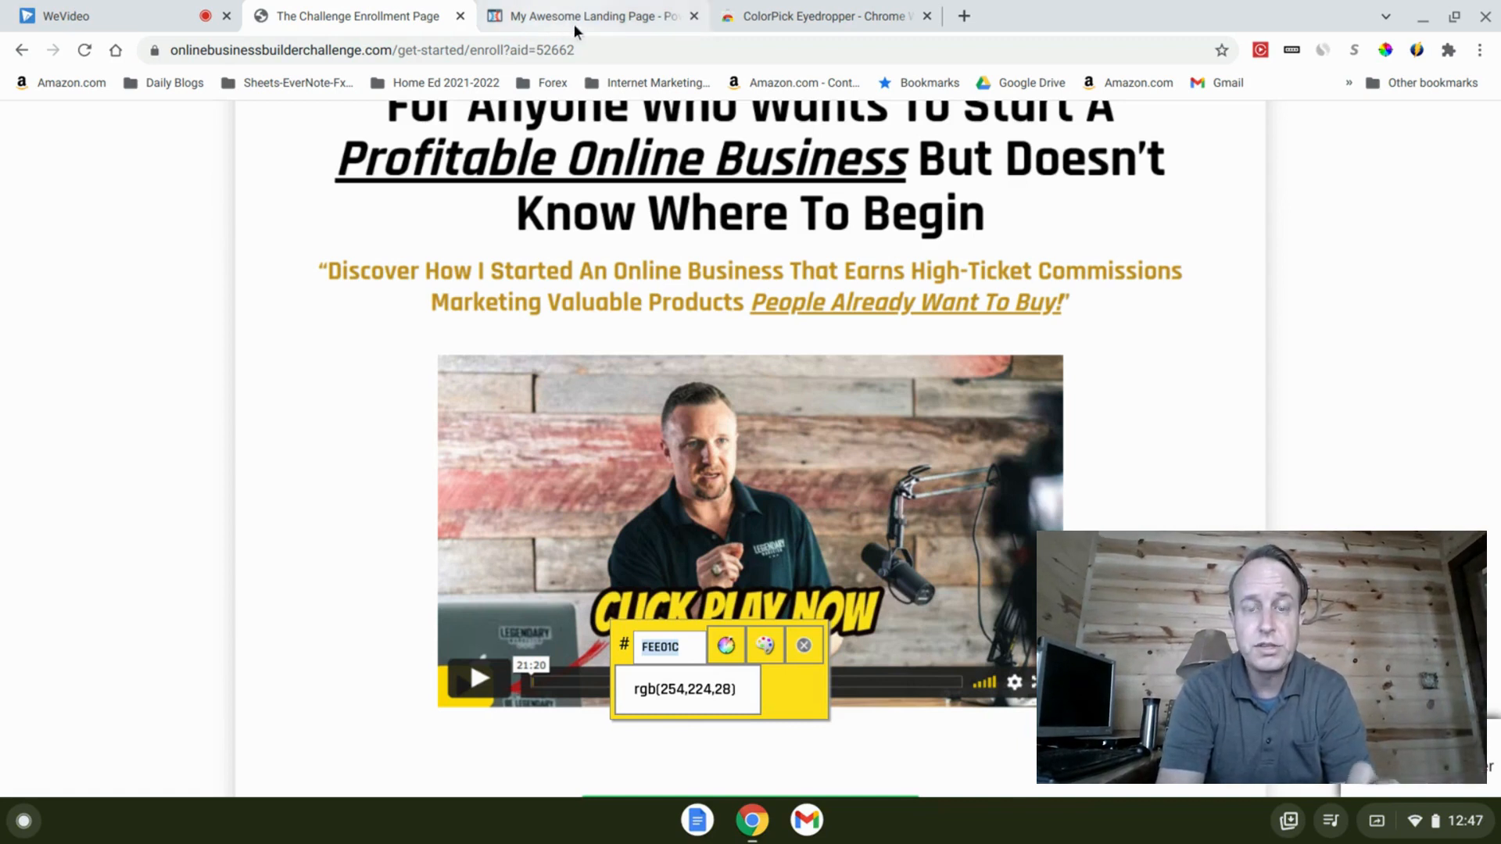
# Sample the GET STARTED button's green 01A835 on the reference page.
pyautogui.click(584, 16)
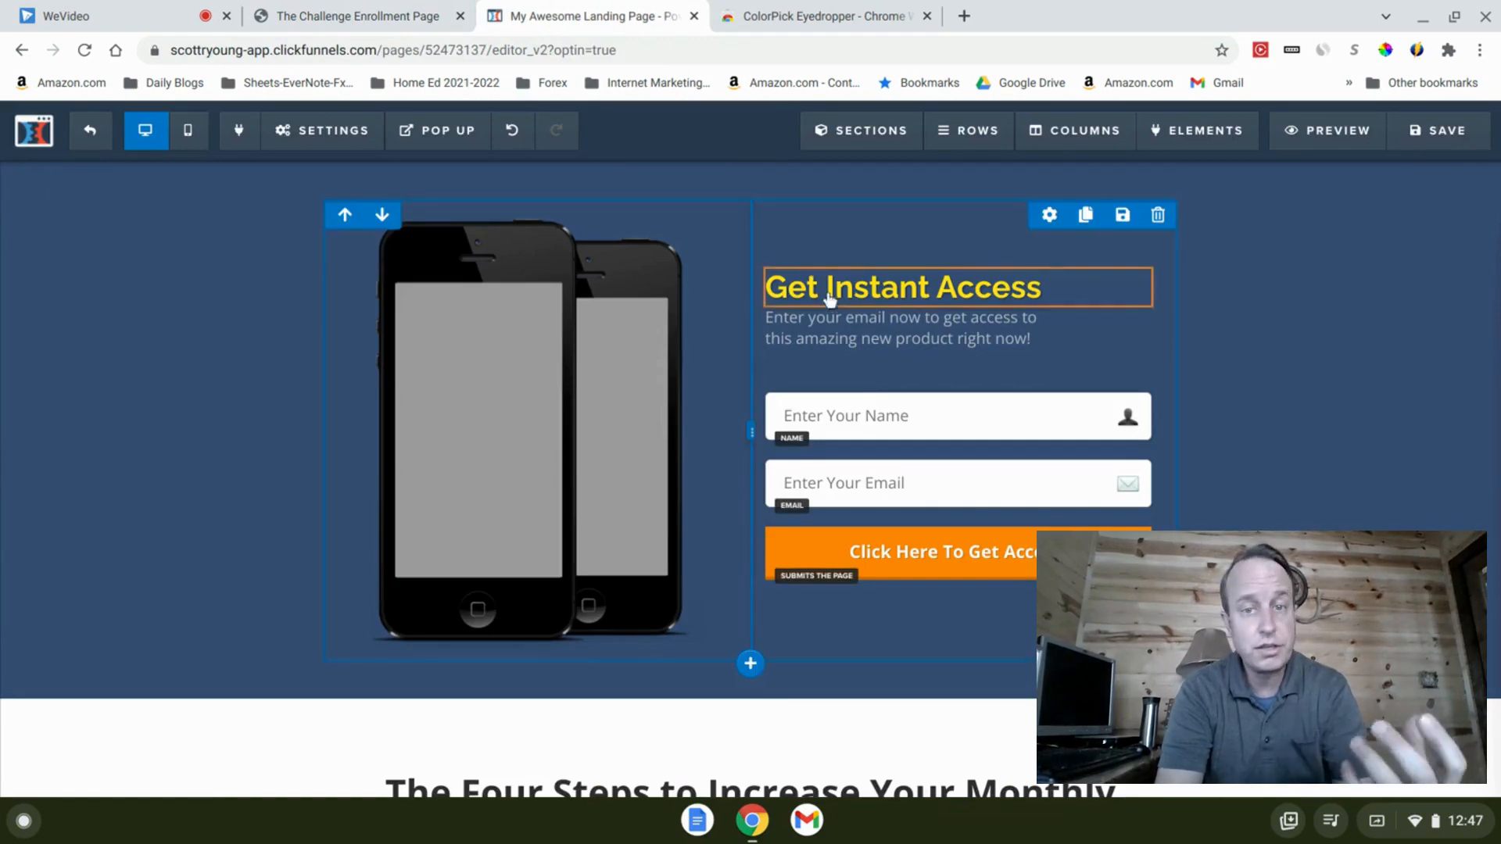
pyautogui.click(850, 328)
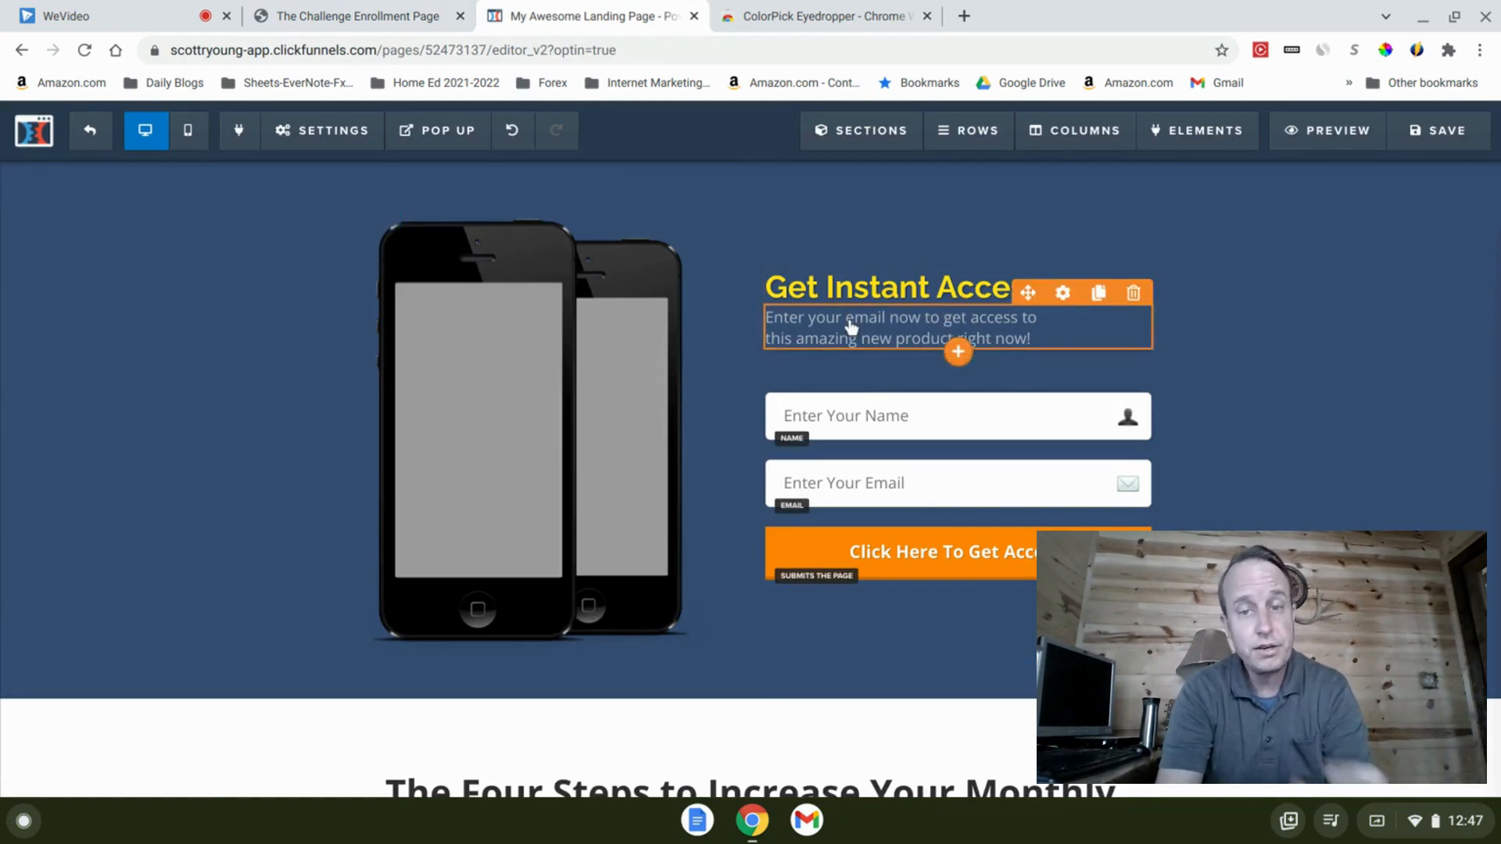
pyautogui.click(354, 17)
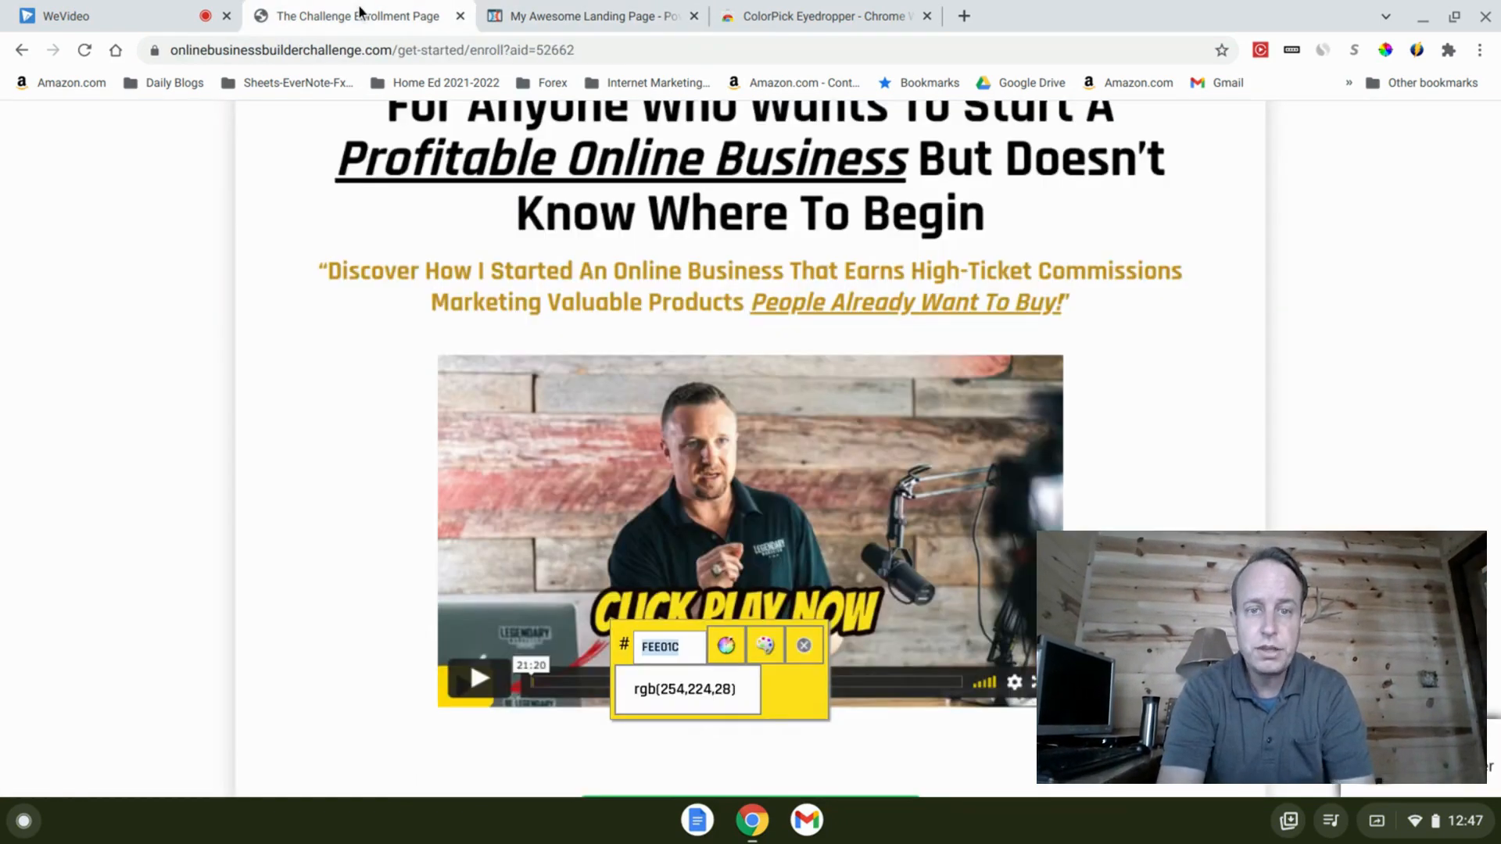
pyautogui.scroll(-3)
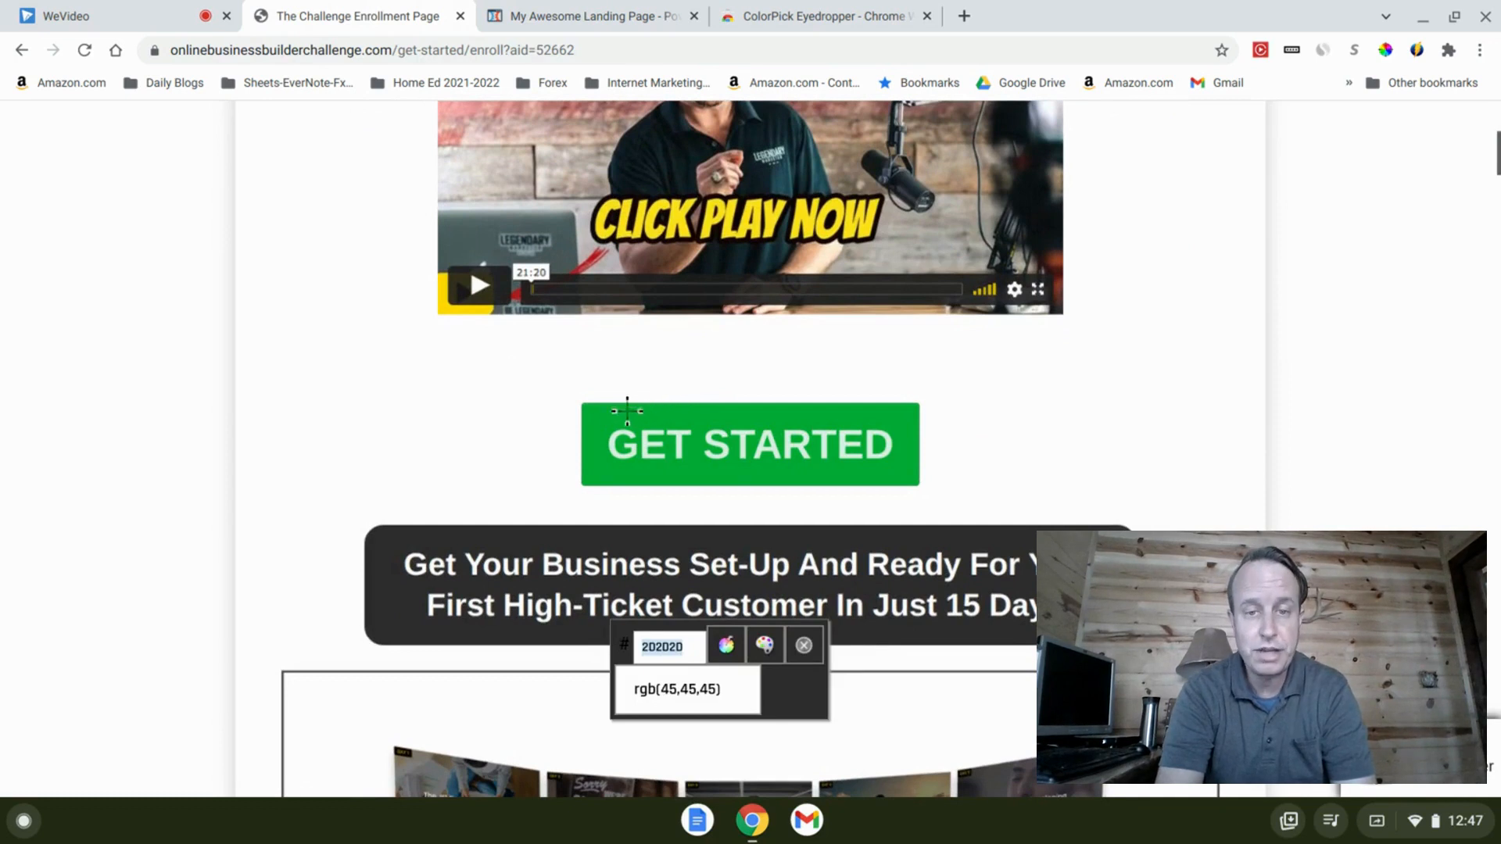
pyautogui.moveTo(598, 422)
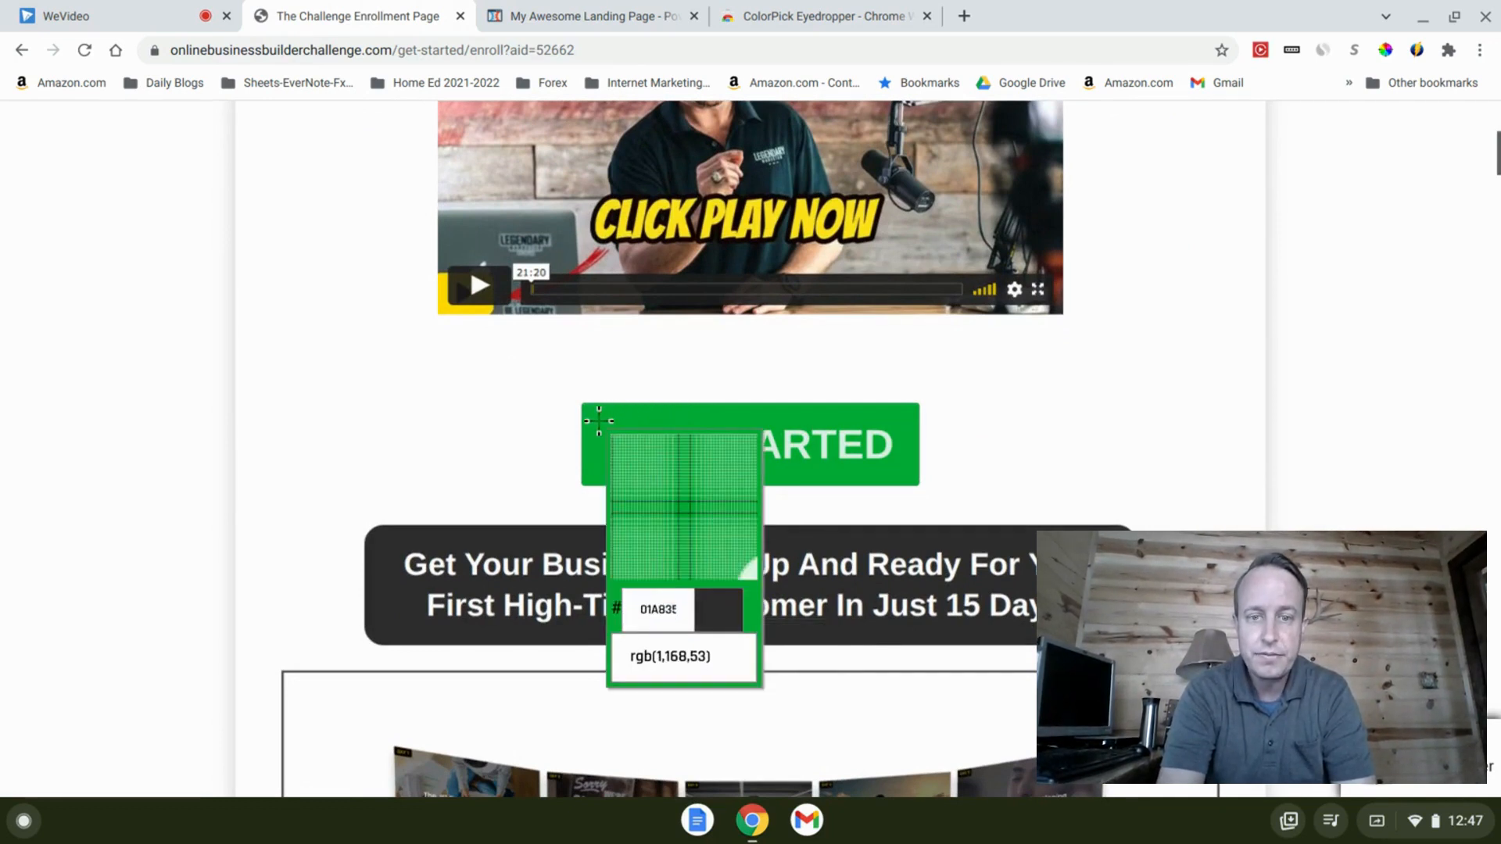
pyautogui.moveTo(601, 478)
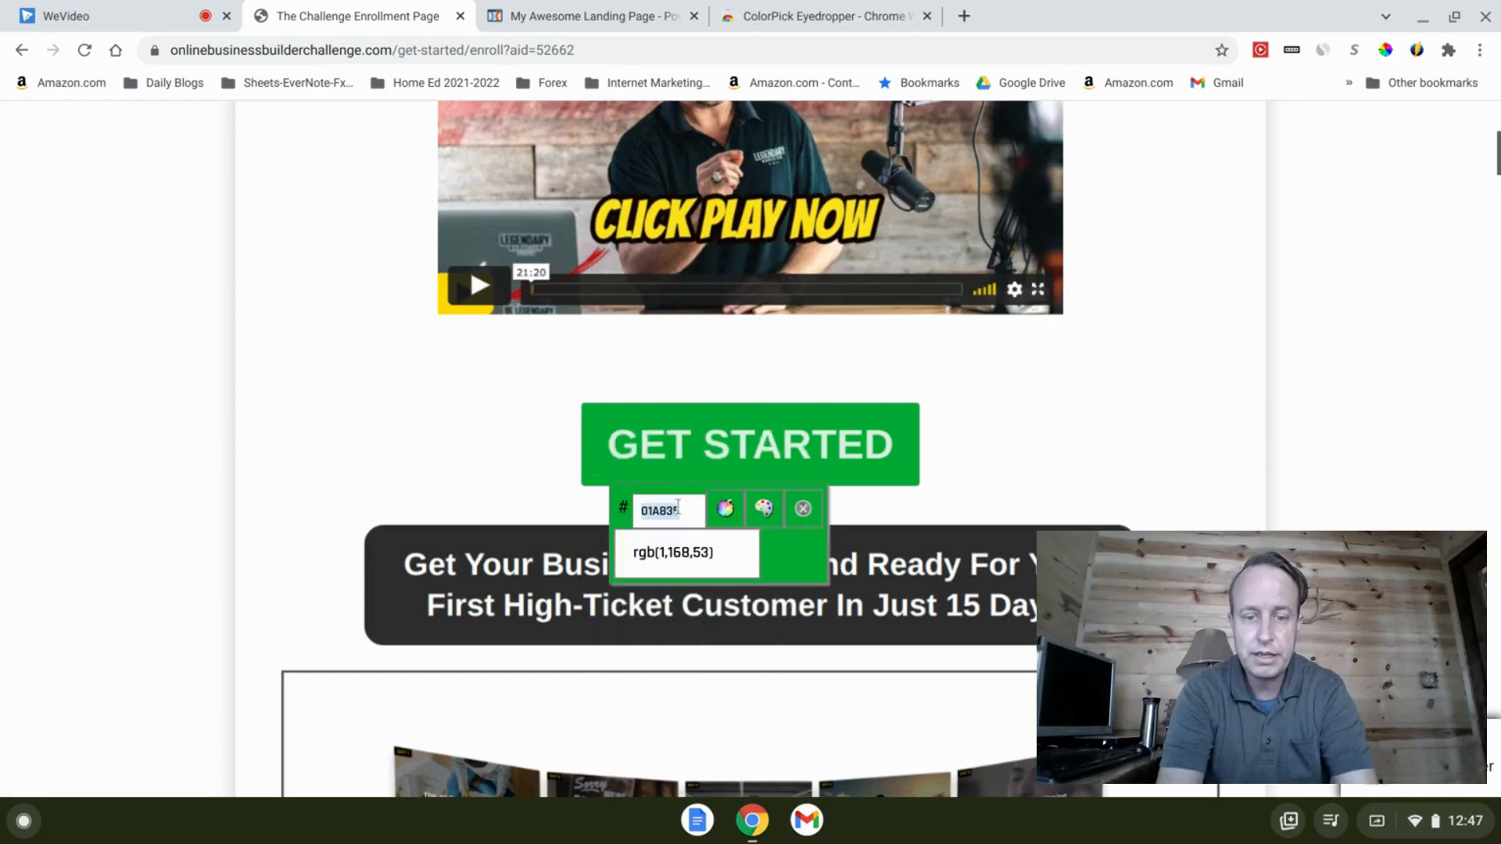
pyautogui.write('01A835')
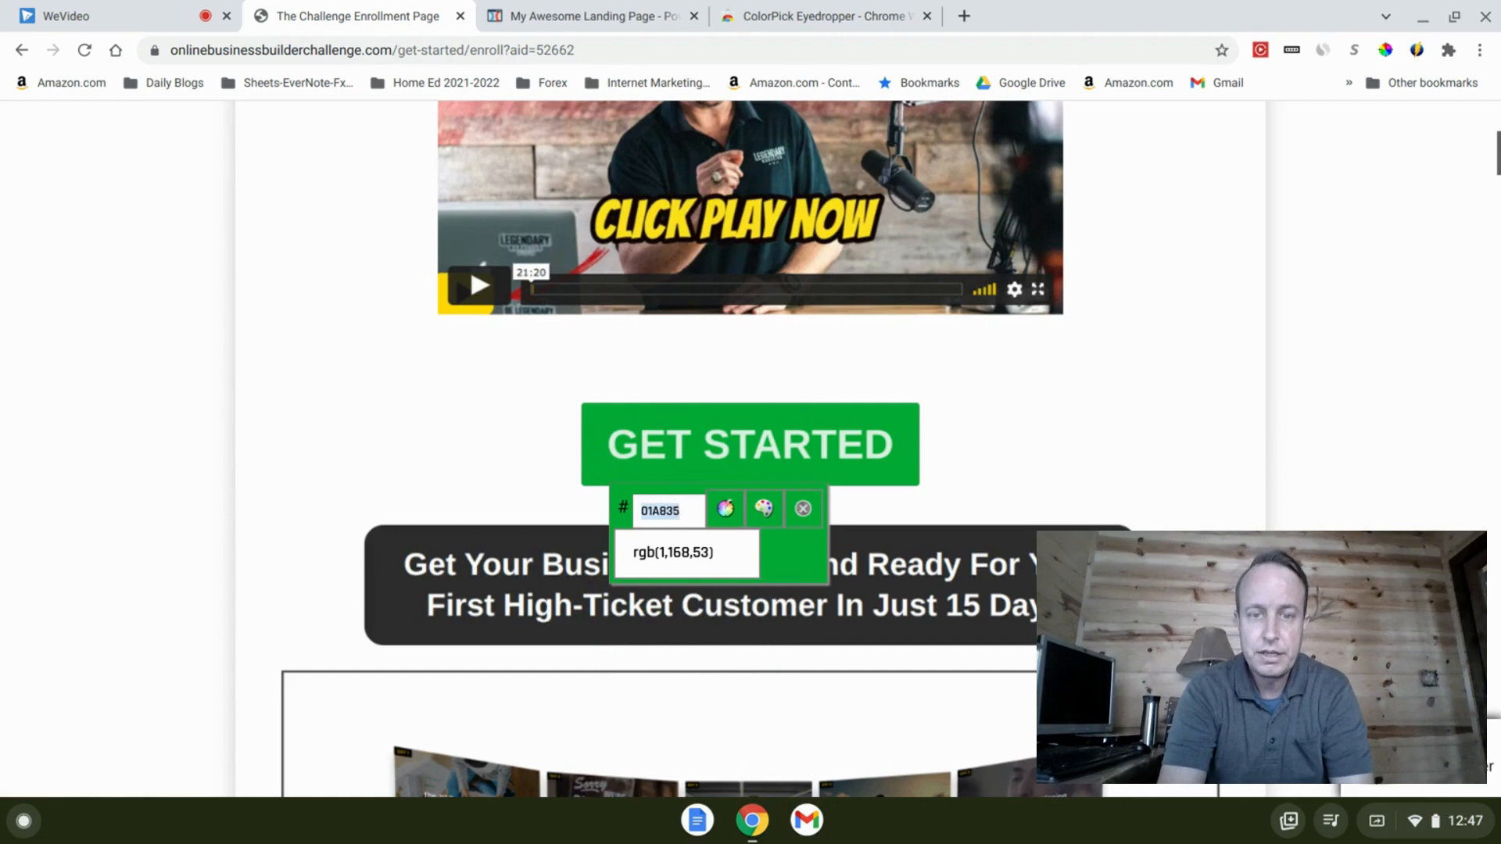
pyautogui.moveTo(595, 135)
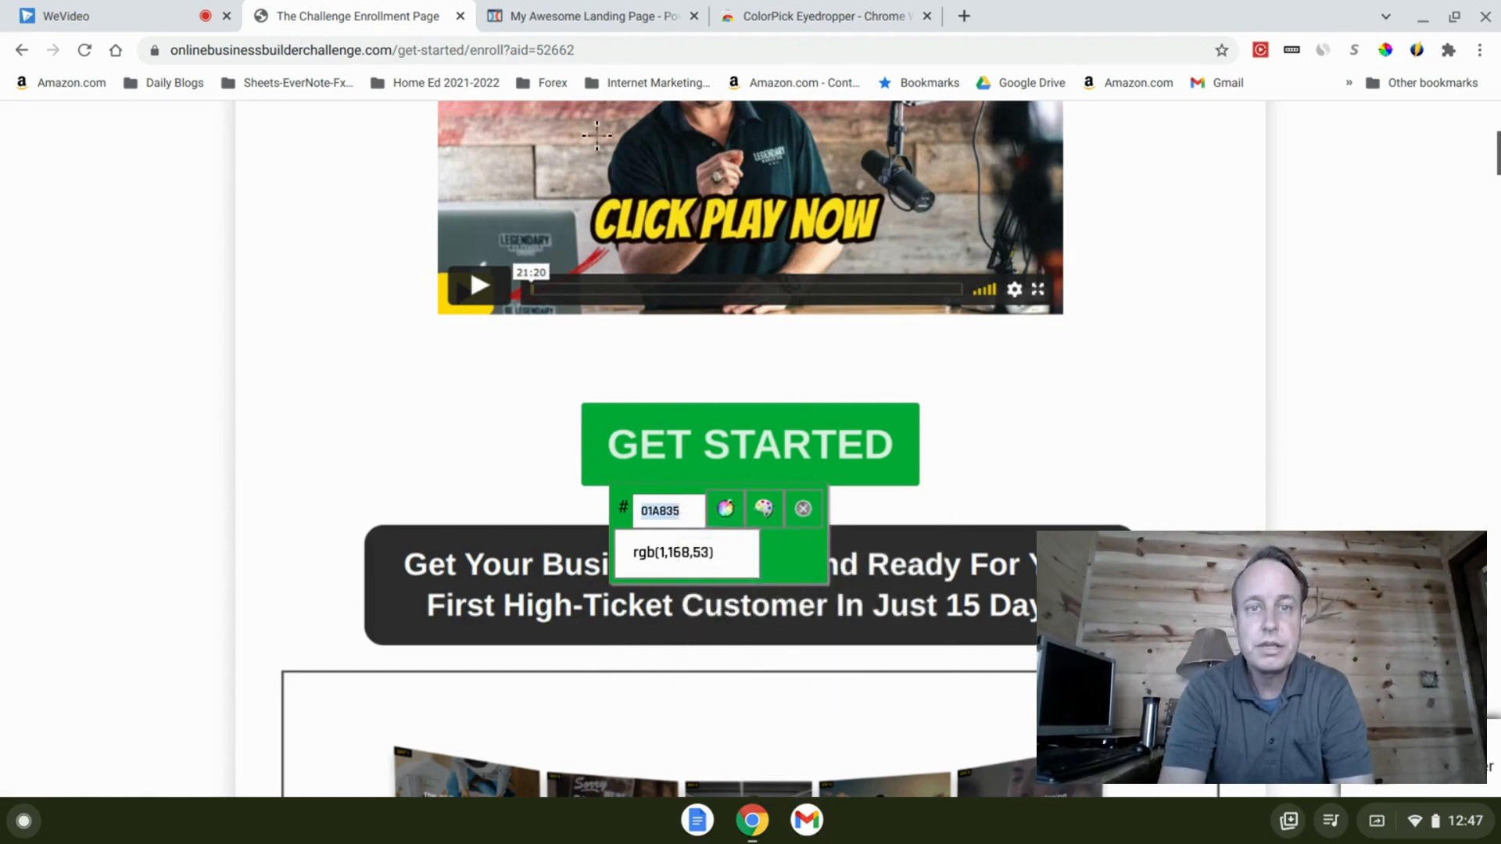
# Make the Click Here To Get Access! button colour 01A835 and close its settings.
pyautogui.click(591, 16)
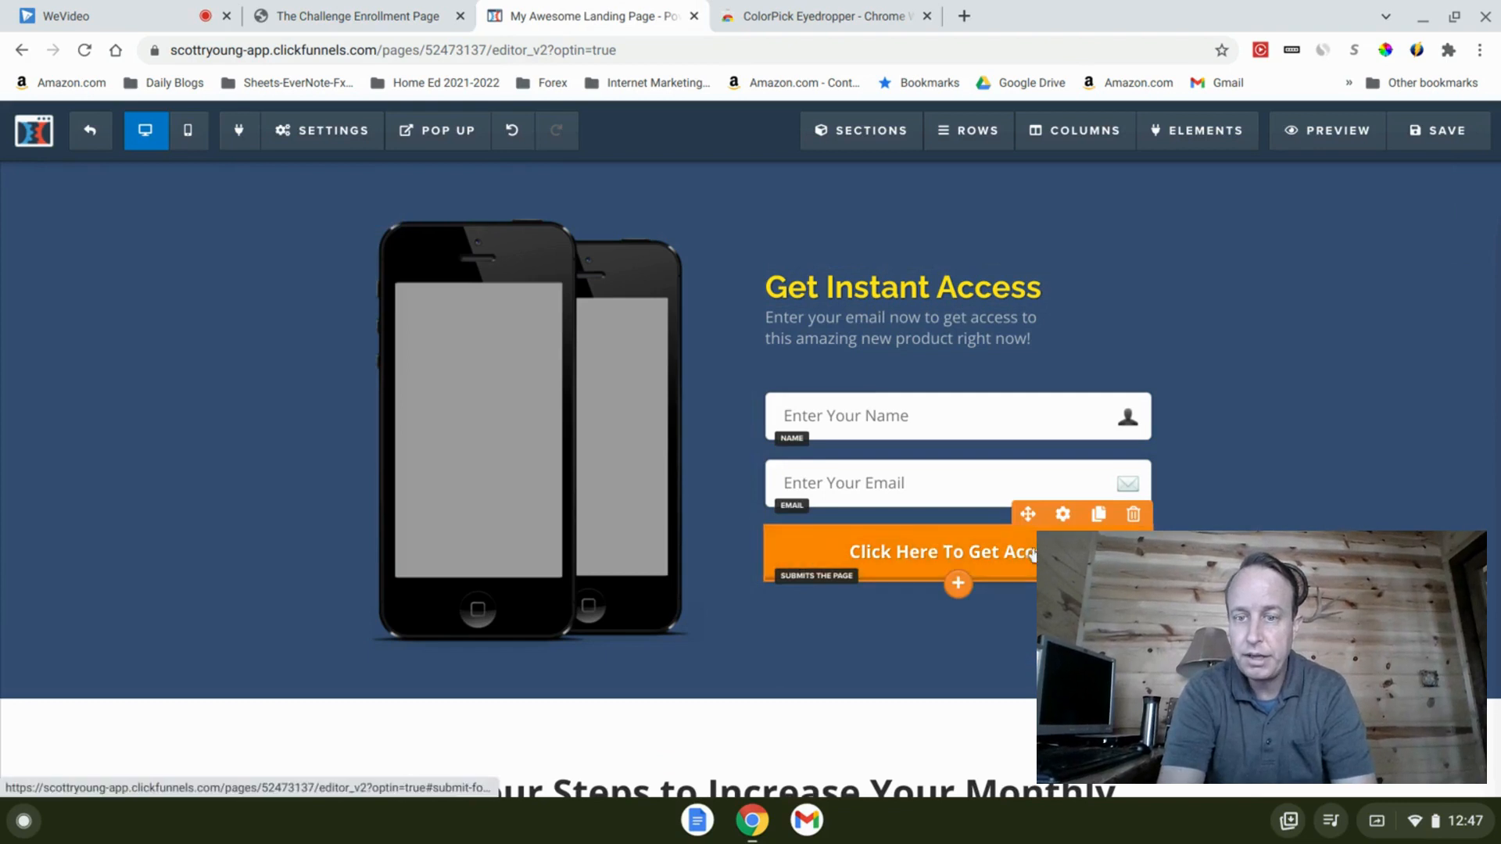
pyautogui.moveTo(1063, 515)
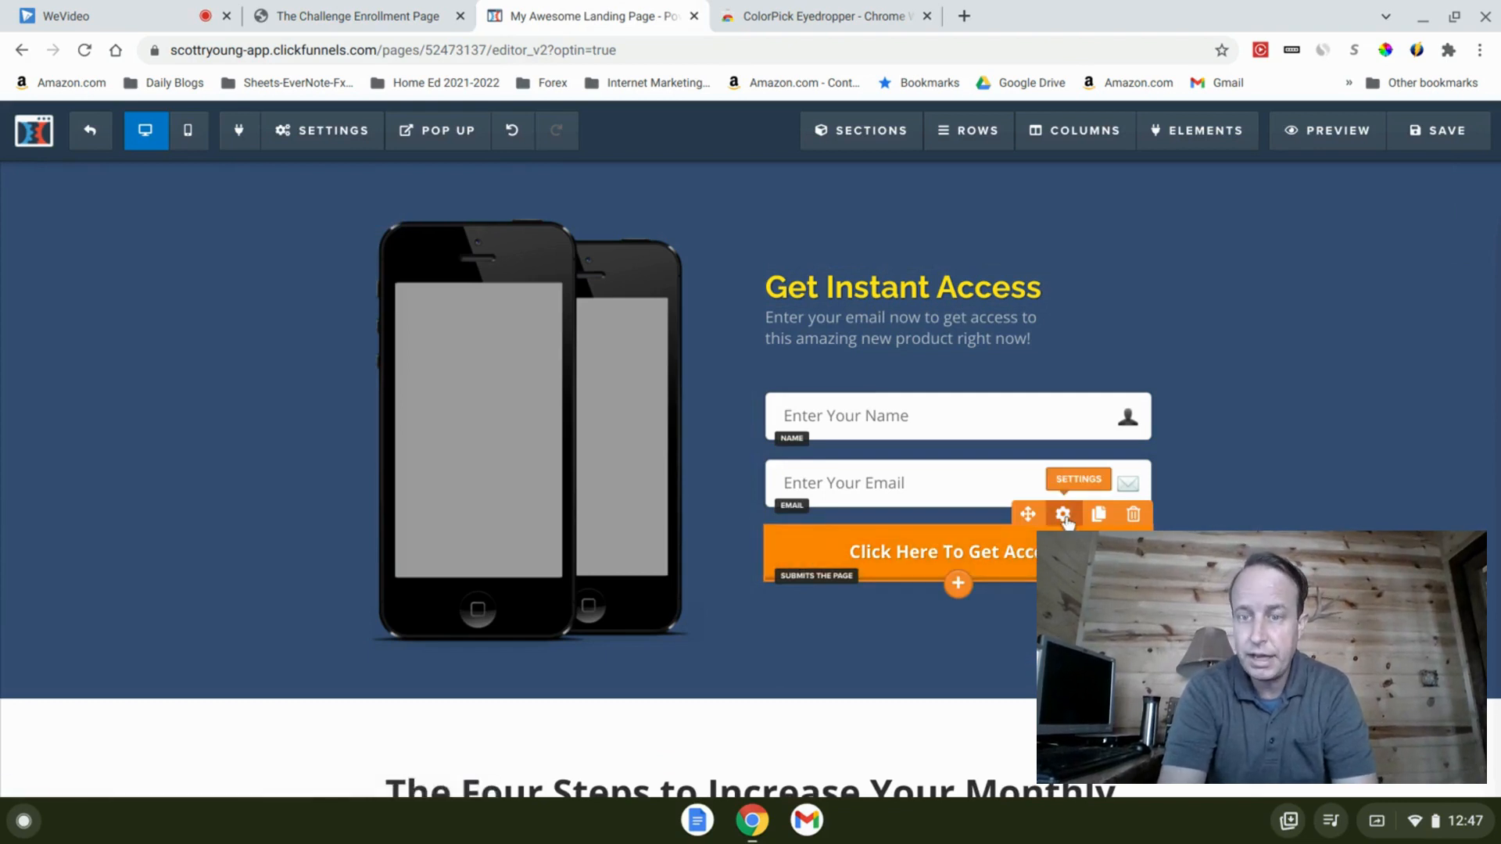
pyautogui.click(1063, 515)
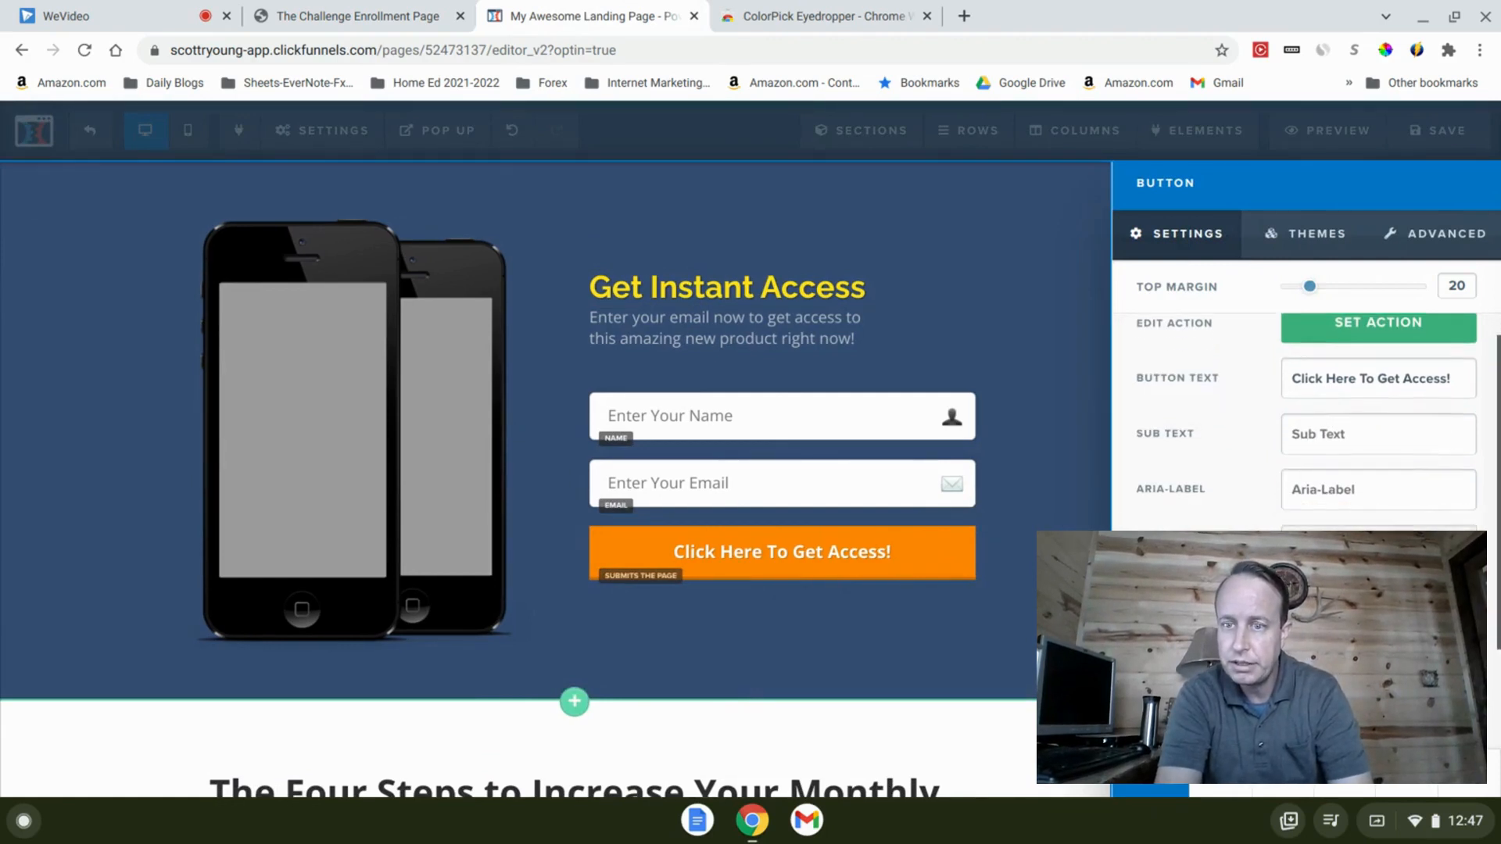
pyautogui.scroll(-3)
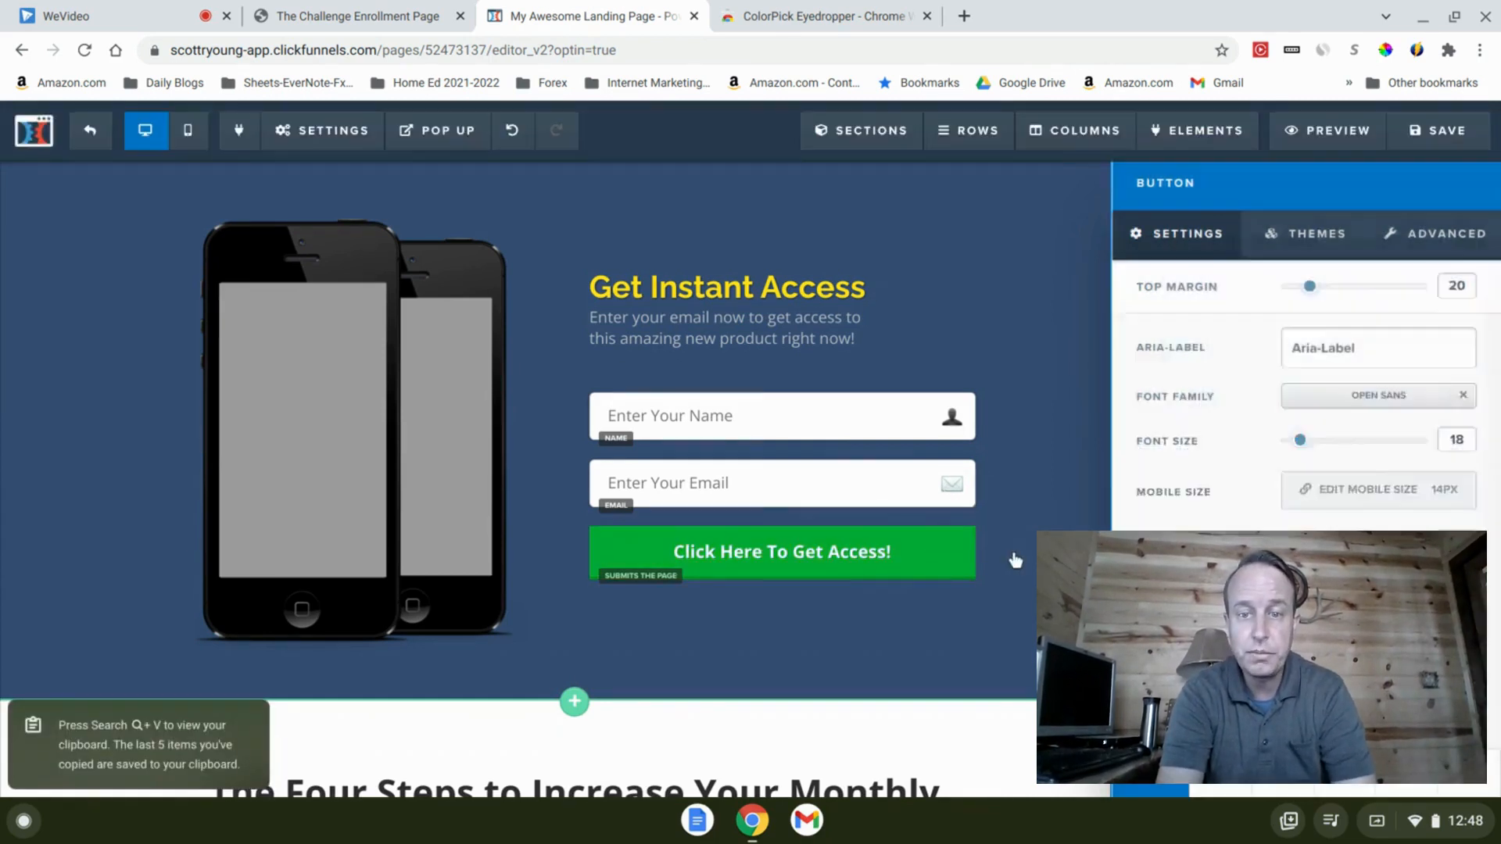
pyautogui.click(903, 287)
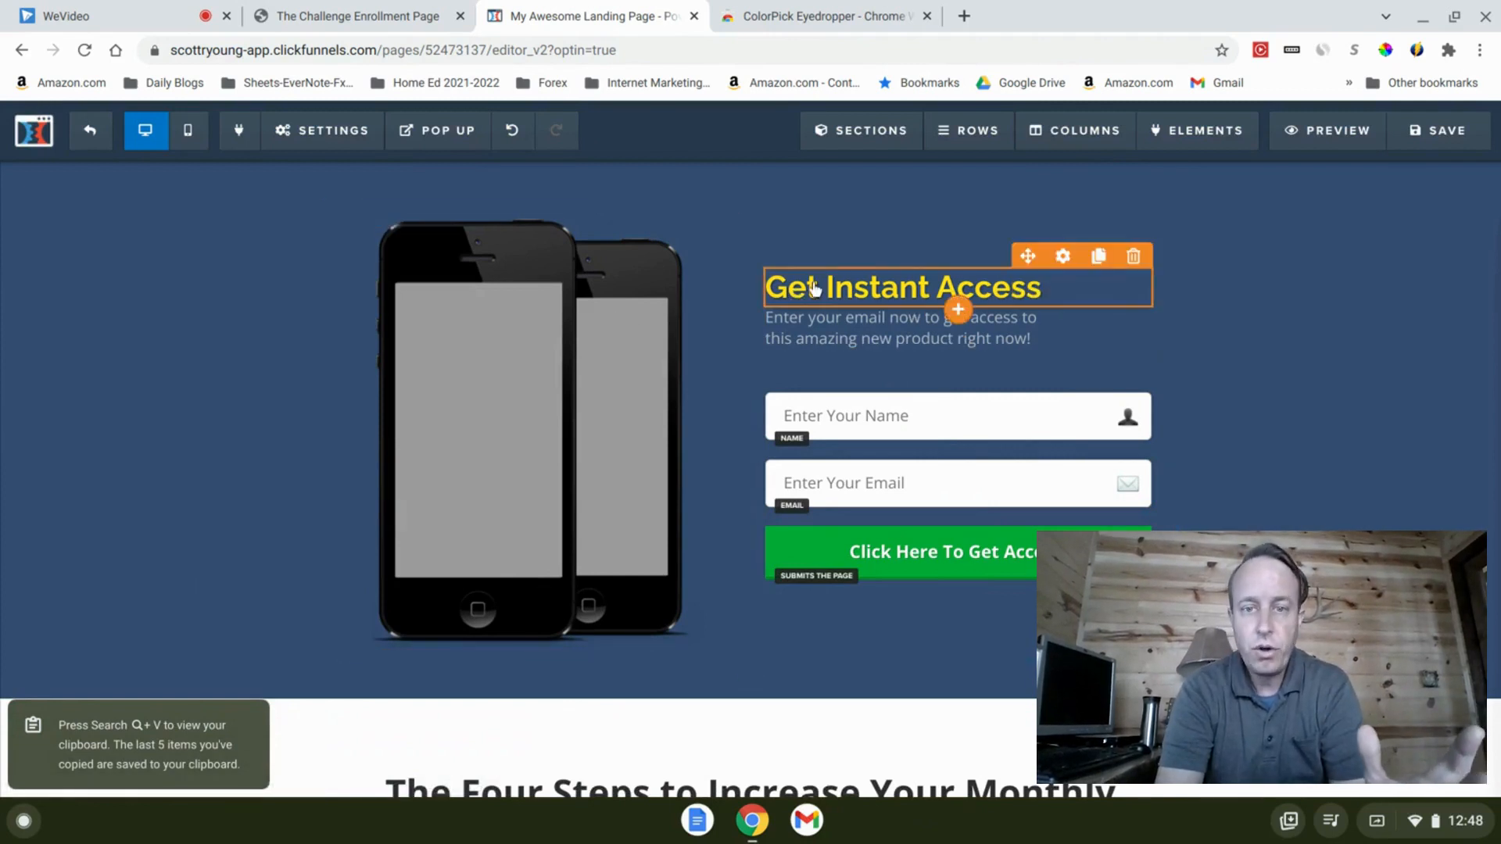
pyautogui.moveTo(828, 297)
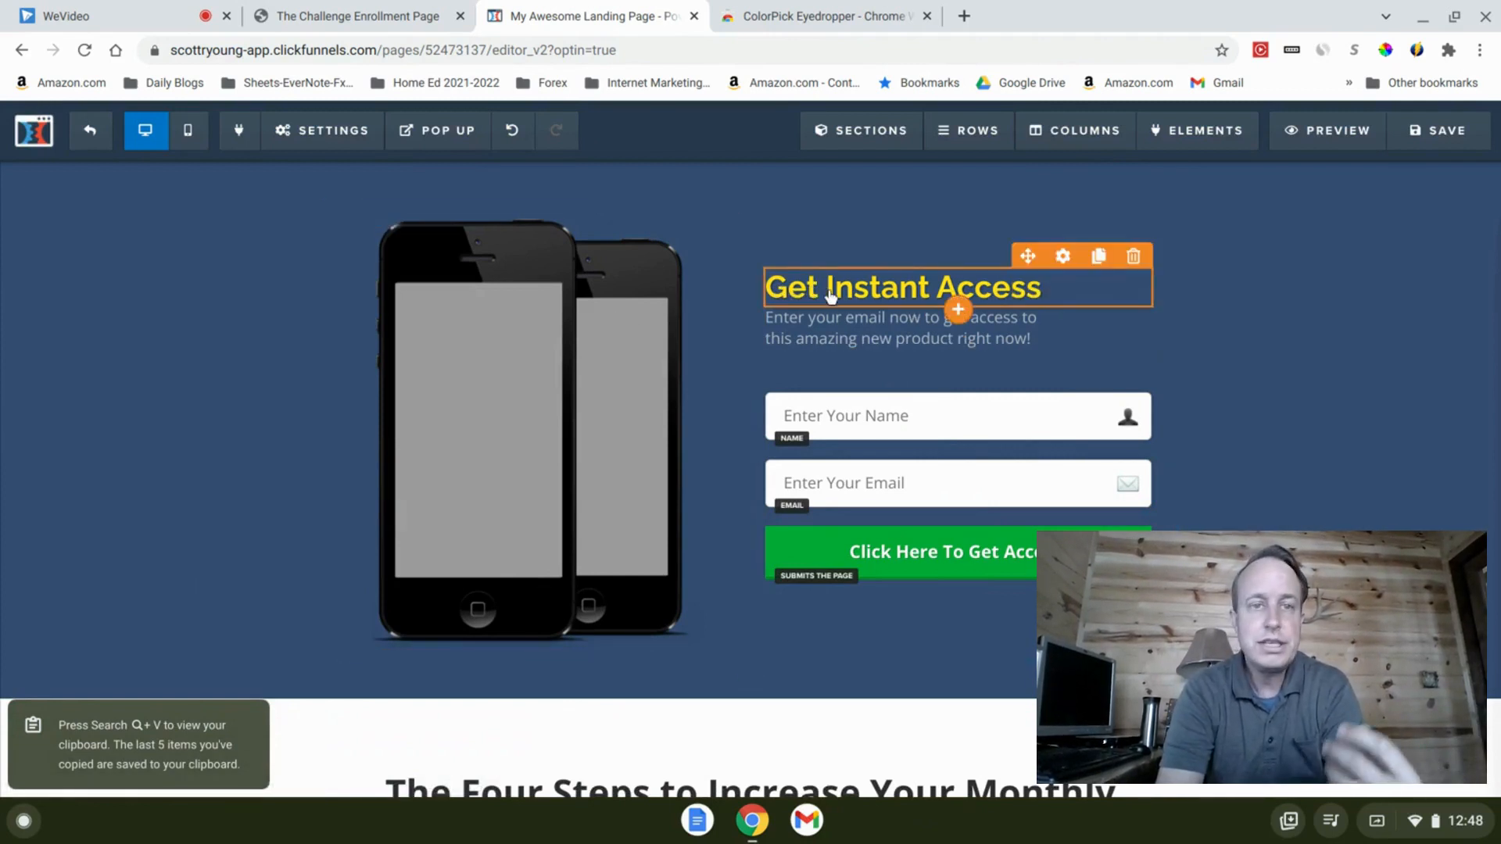